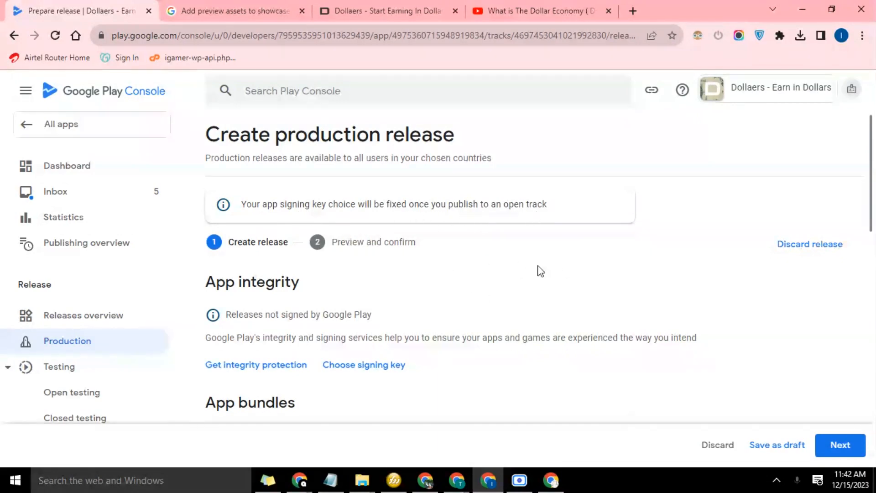
pyautogui.moveTo(478, 300)
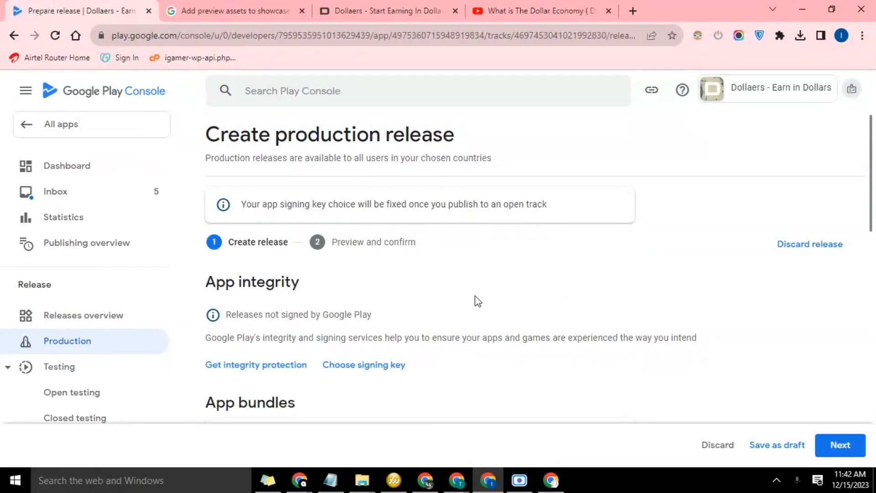
# Scroll down to App bundles and open the 'Choose signing key' dialog
pyautogui.scroll(-3)
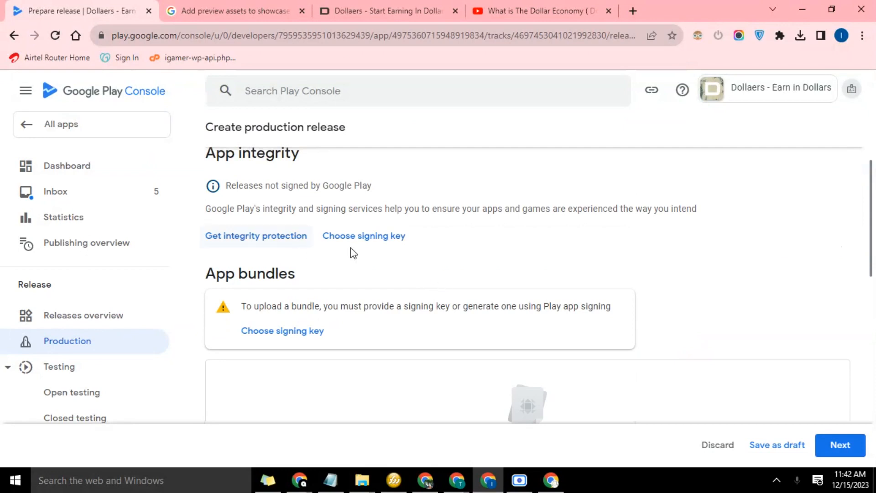
pyautogui.scroll(-3)
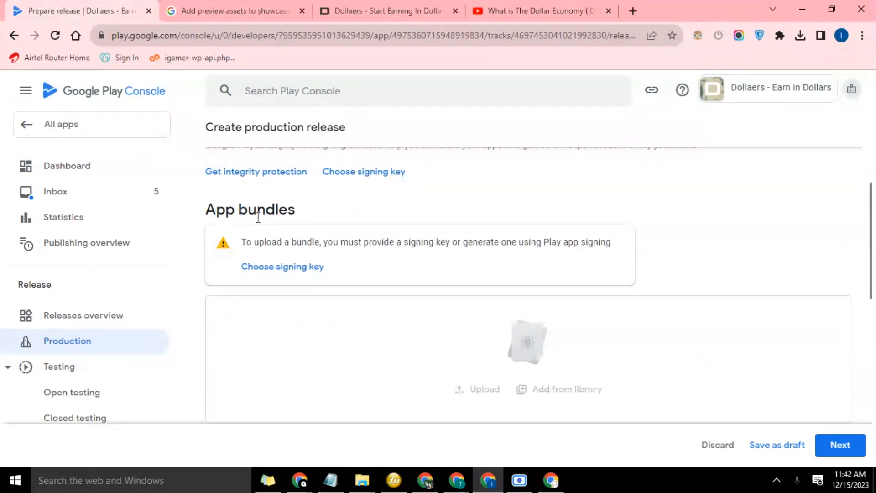
pyautogui.scroll(-3)
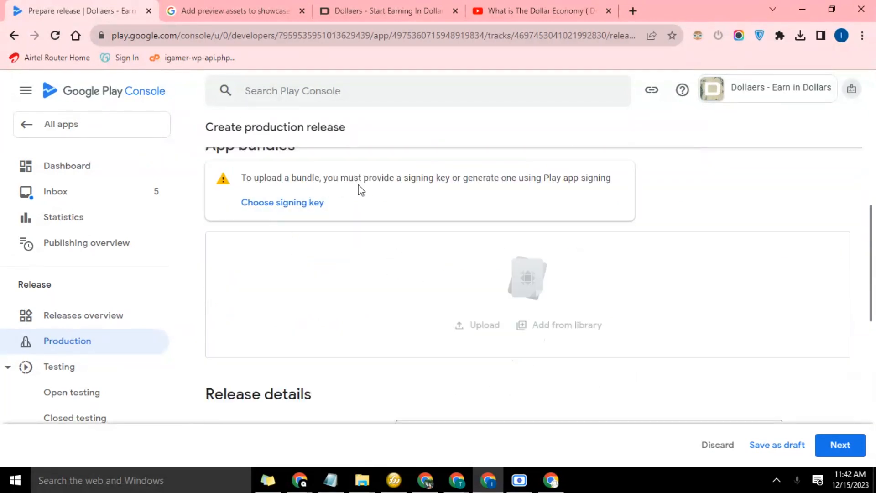
pyautogui.moveTo(524, 192)
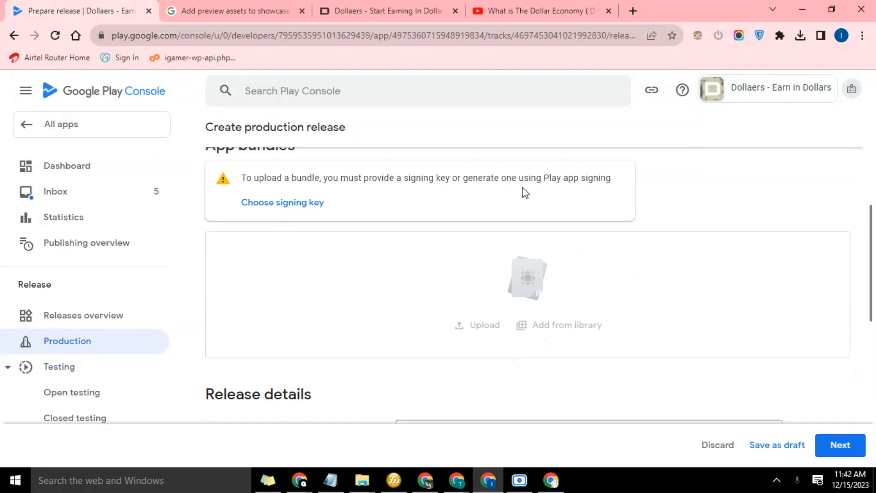
pyautogui.moveTo(362, 175)
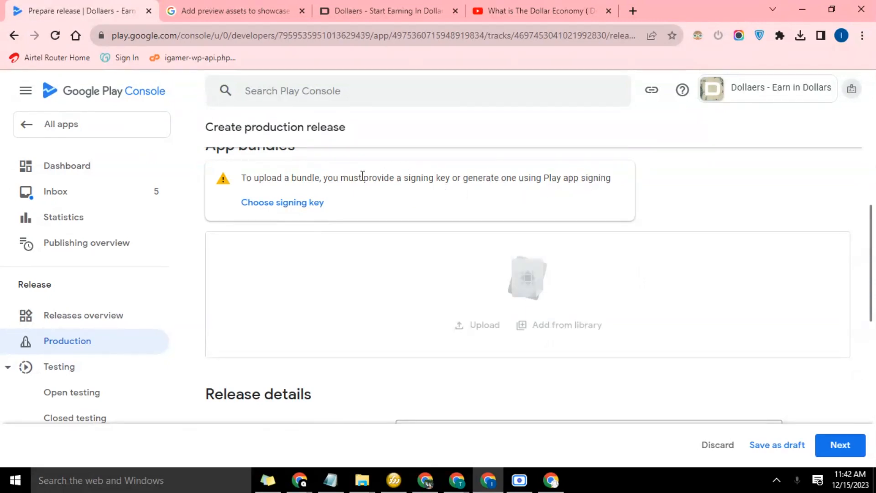
pyautogui.click(282, 203)
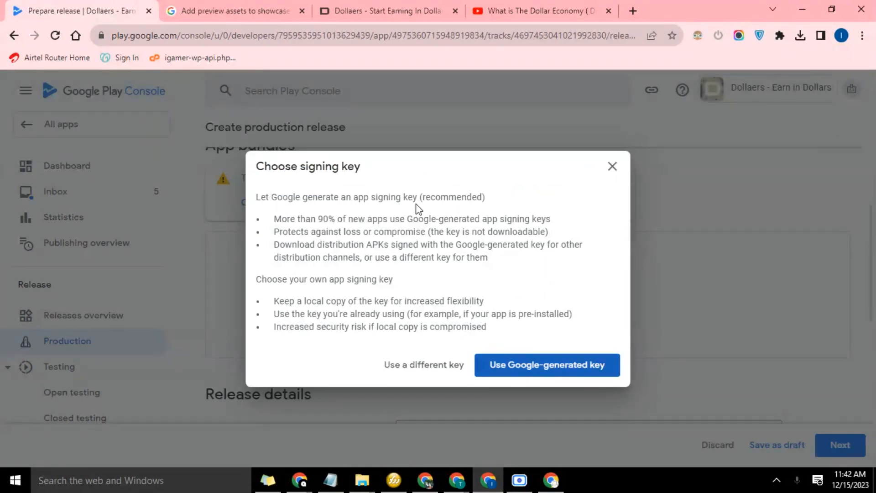
pyautogui.moveTo(289, 295)
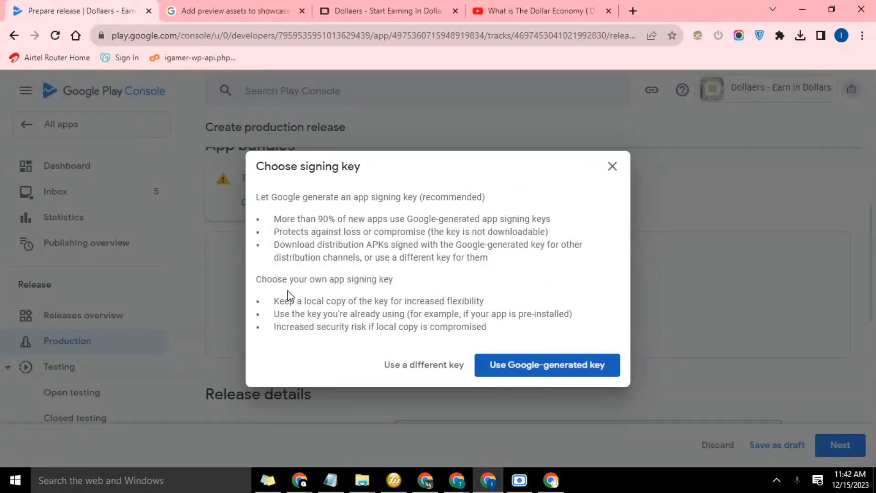
pyautogui.moveTo(326, 306)
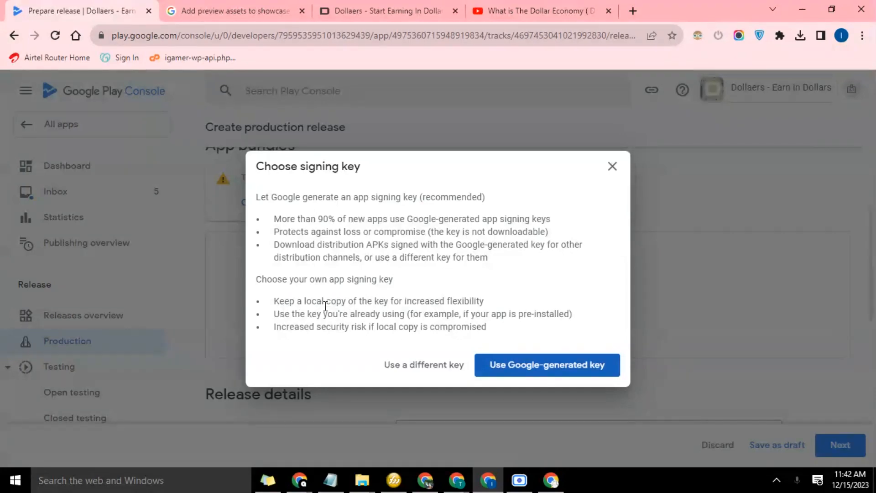
pyautogui.moveTo(510, 279)
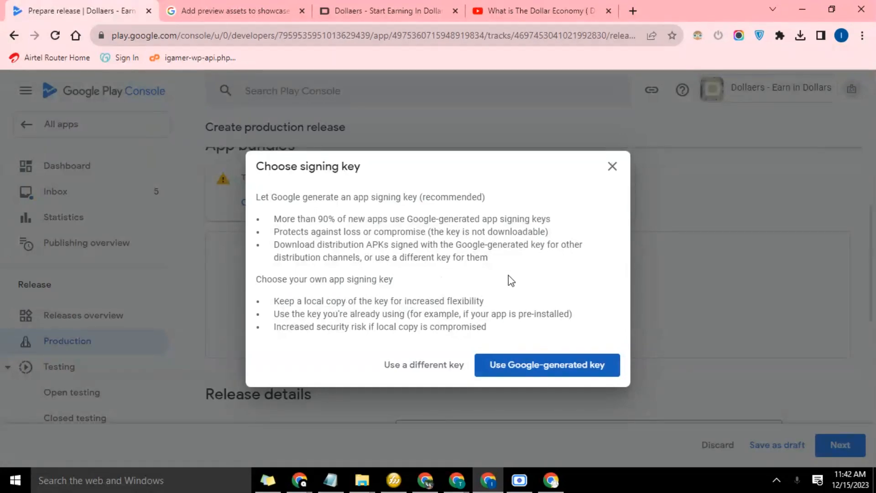
pyautogui.moveTo(418, 342)
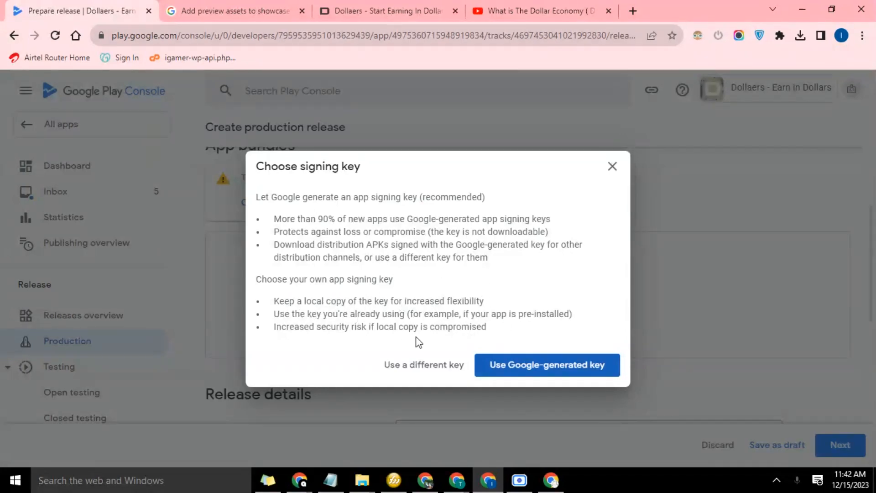
pyautogui.moveTo(302, 224)
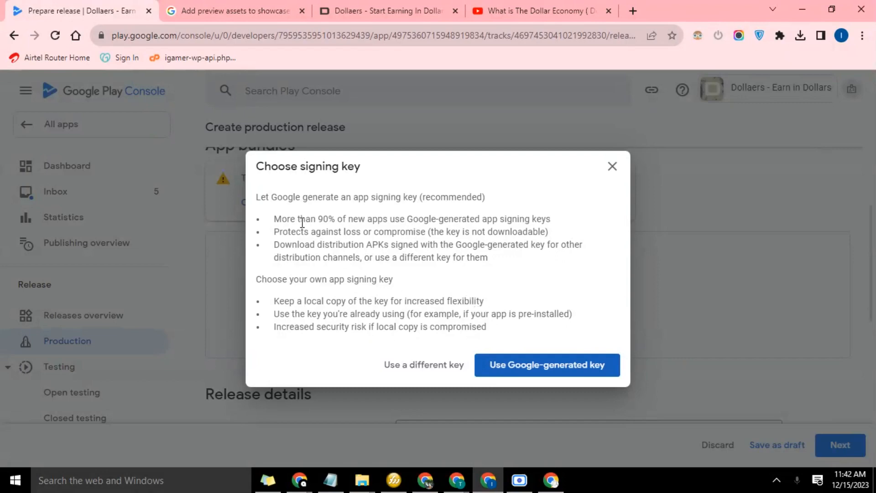
pyautogui.moveTo(333, 242)
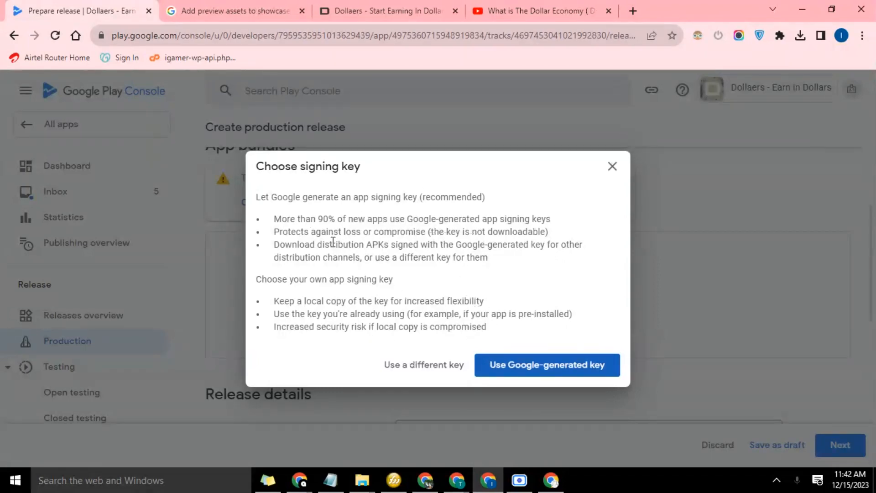
pyautogui.moveTo(327, 186)
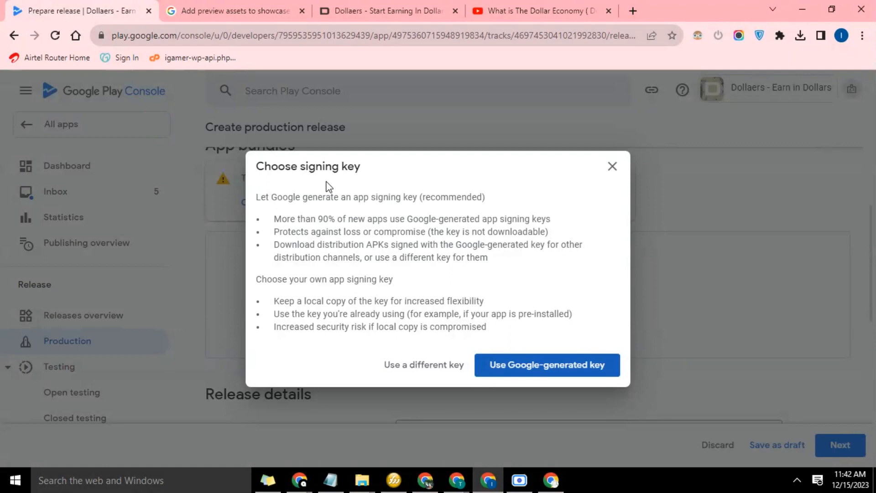
pyautogui.moveTo(444, 275)
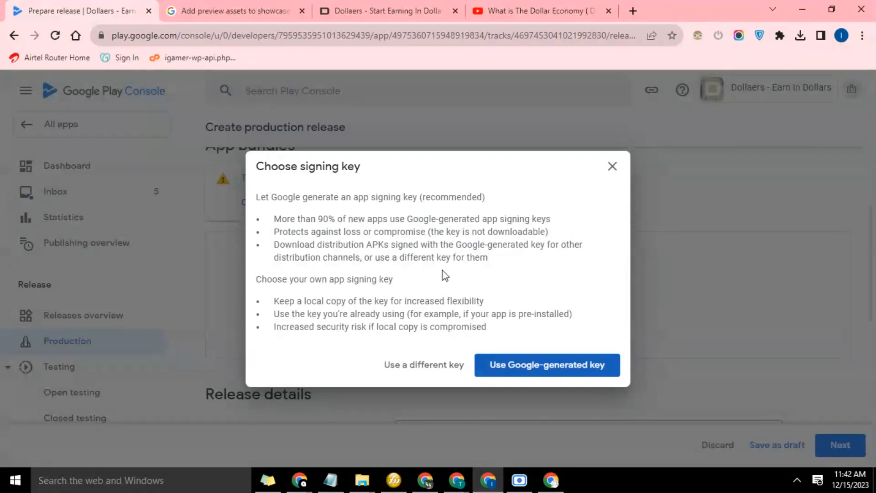
pyautogui.moveTo(340, 326)
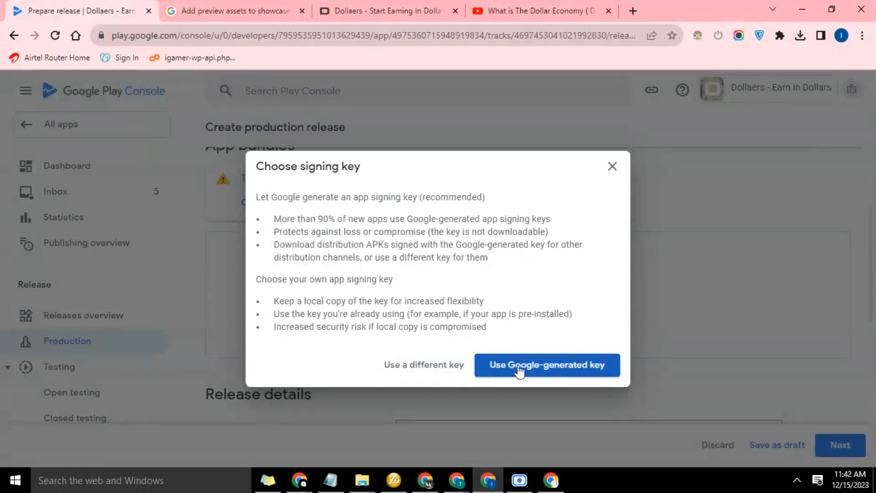
# Pick 'Use Google-generated key' and wait for the signing key confirmation
pyautogui.click(546, 365)
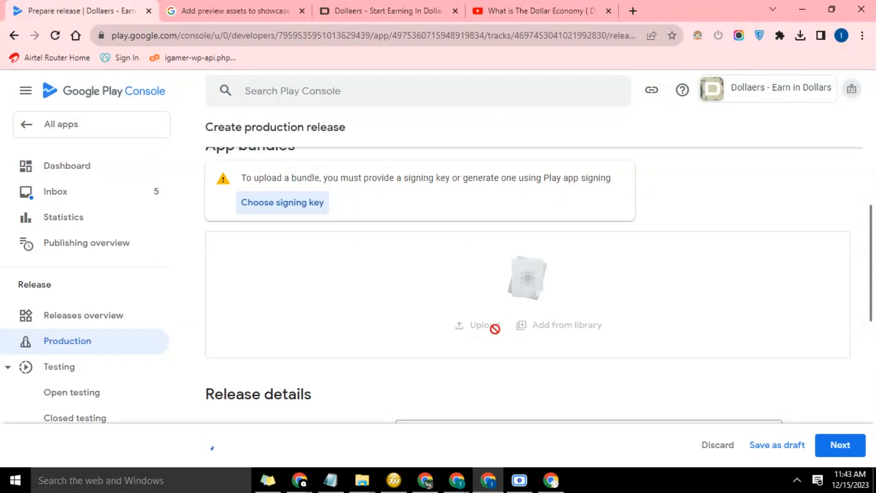
pyautogui.click(797, 479)
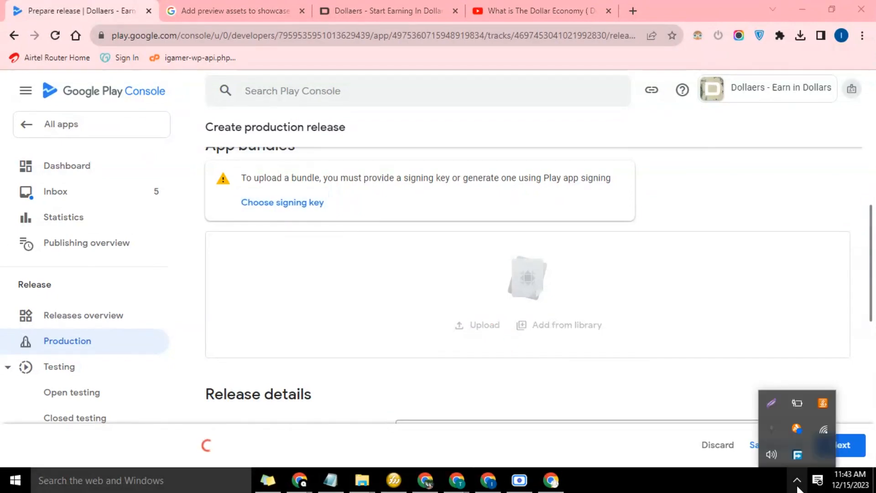
pyautogui.click(282, 202)
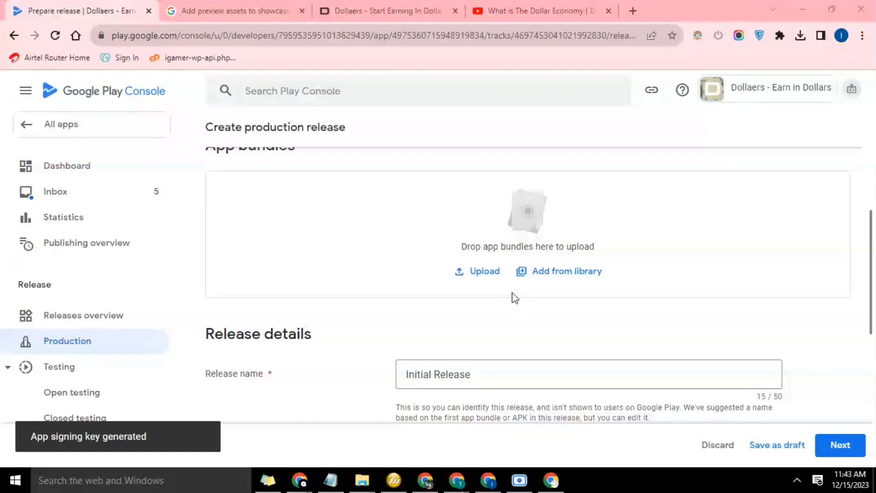
pyautogui.moveTo(139, 441)
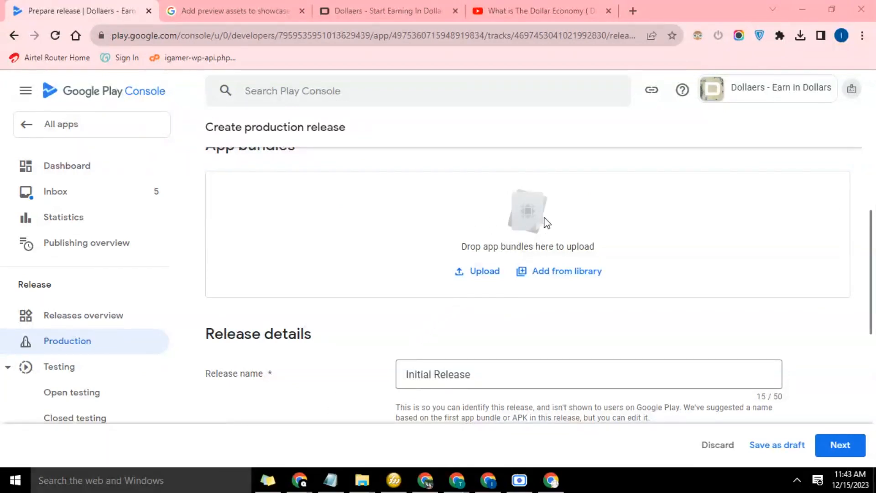
pyautogui.moveTo(541, 222)
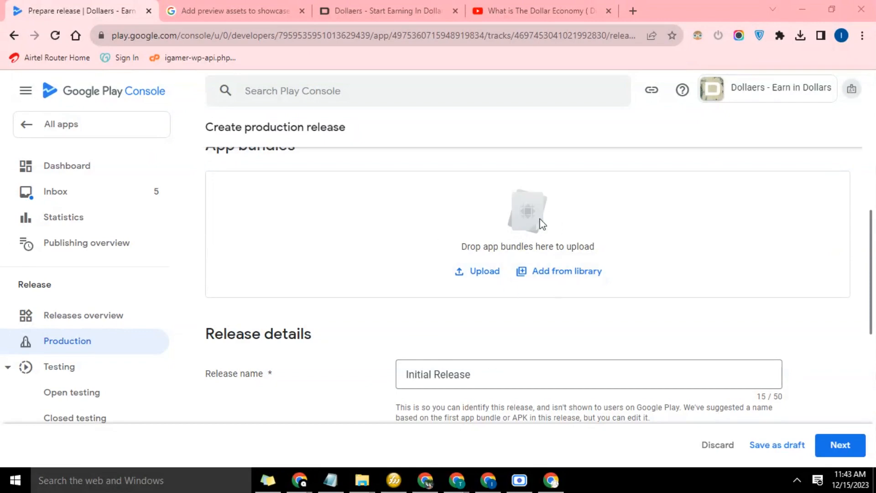
pyautogui.moveTo(510, 284)
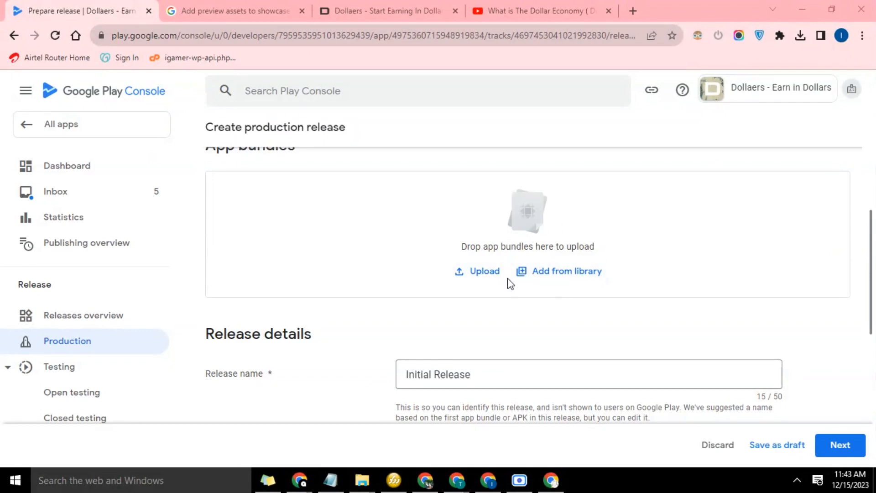
pyautogui.moveTo(578, 239)
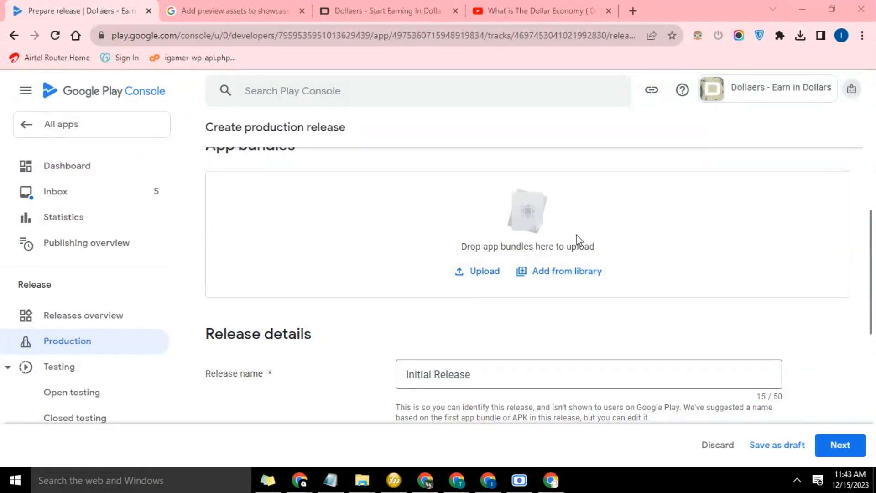
pyautogui.scroll(3)
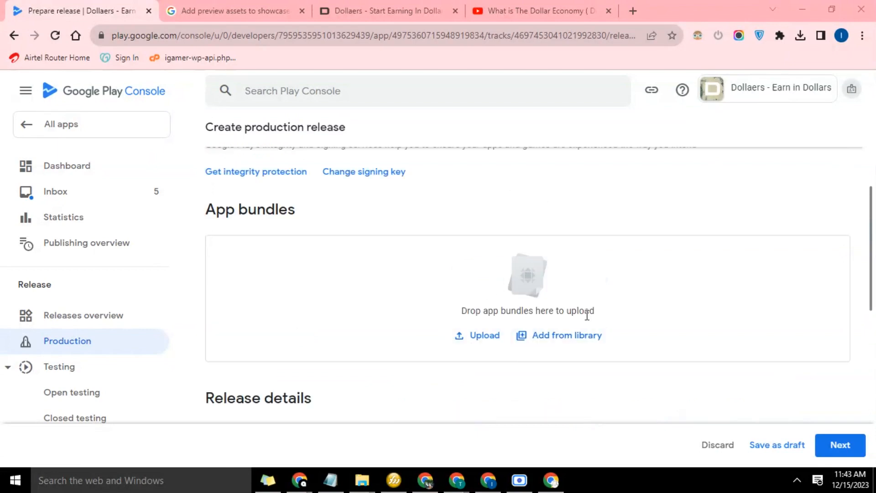
pyautogui.moveTo(362, 480)
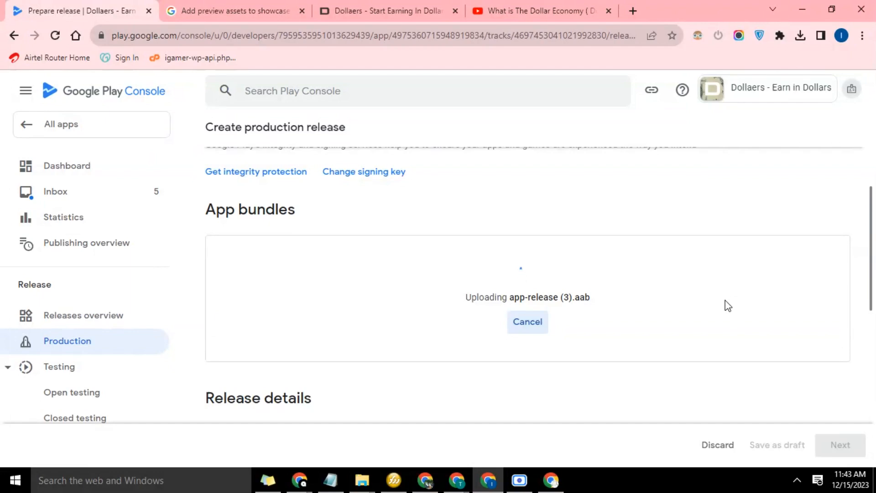
# Scroll the production release page while app-release (3).aab uploads
pyautogui.scroll(-3)
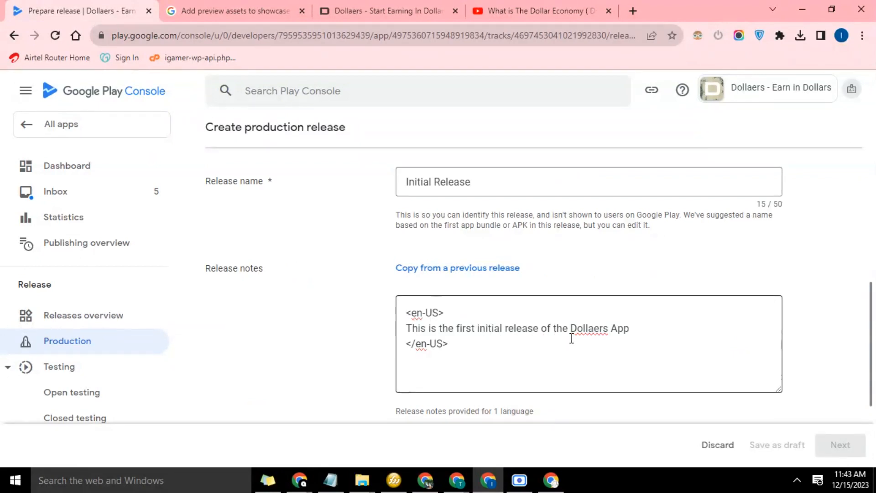
pyautogui.scroll(3)
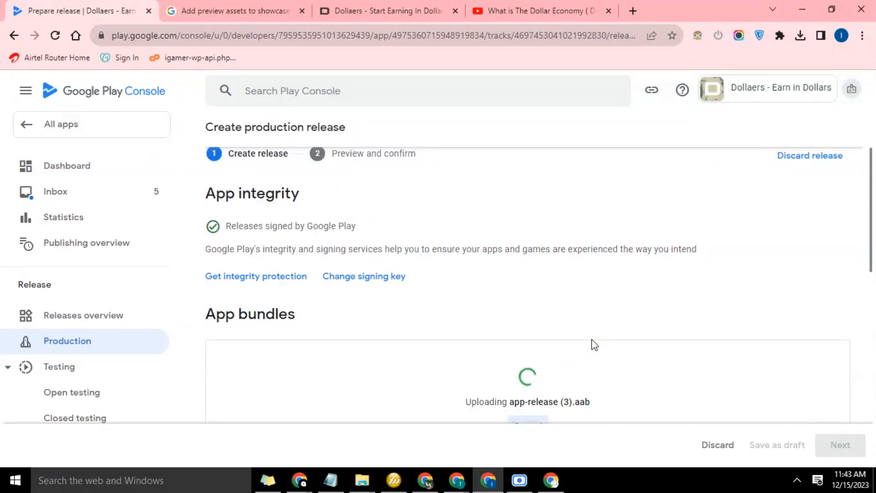
pyautogui.scroll(-3)
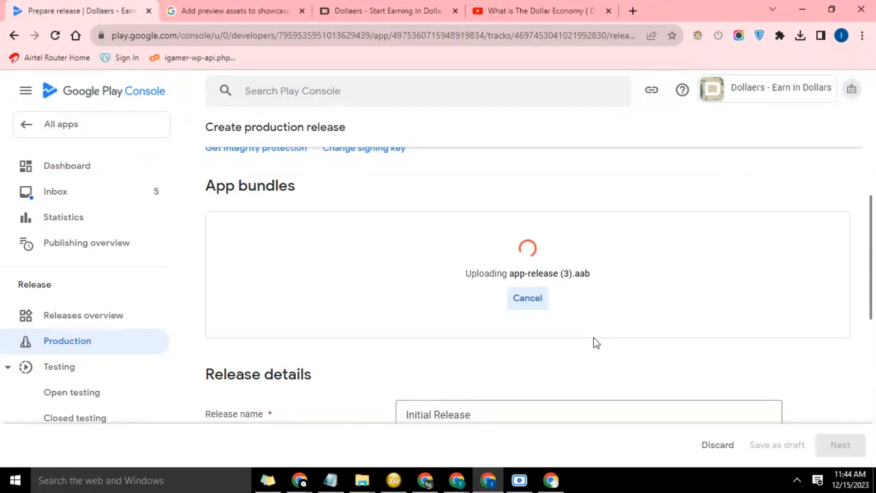
# Wait until app-release (3).aab is listed as version 1 (1.0.0) under App bundles
pyautogui.scroll(-3)
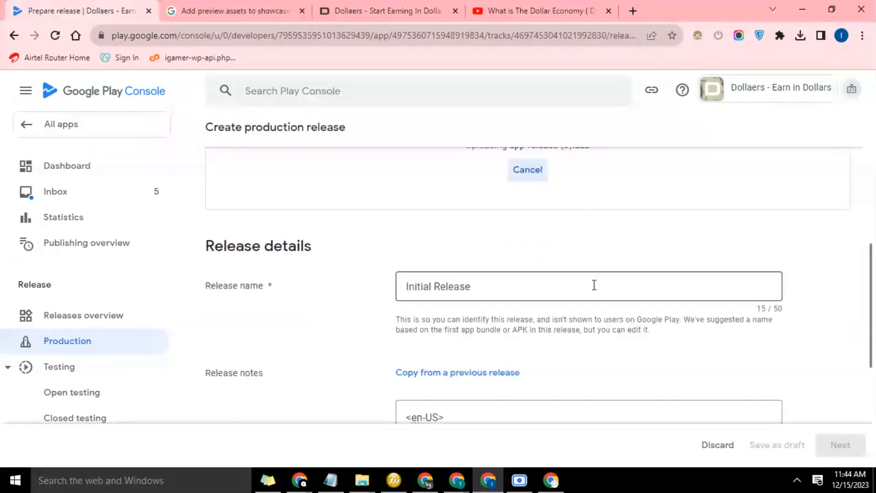
pyautogui.scroll(-3)
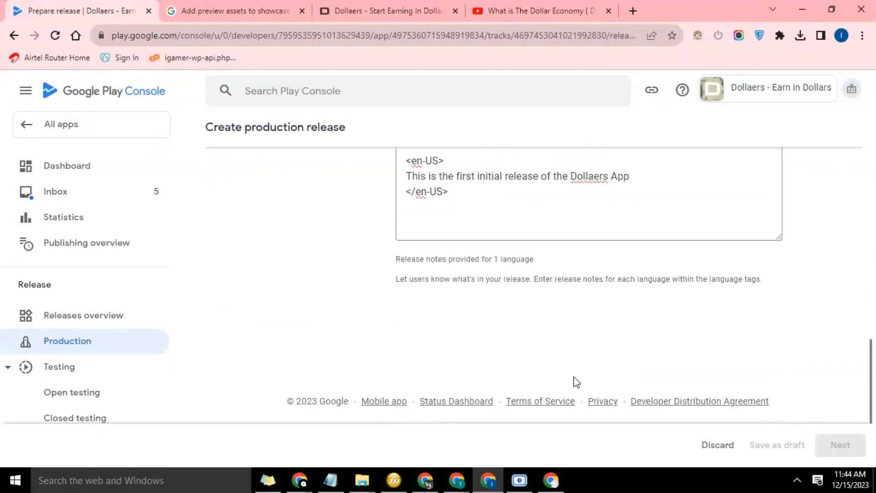
pyautogui.scroll(3)
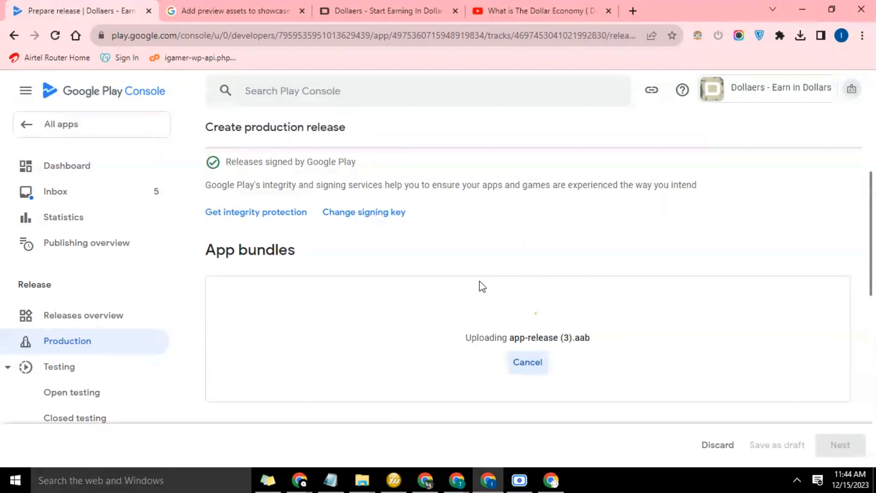
pyautogui.scroll(-3)
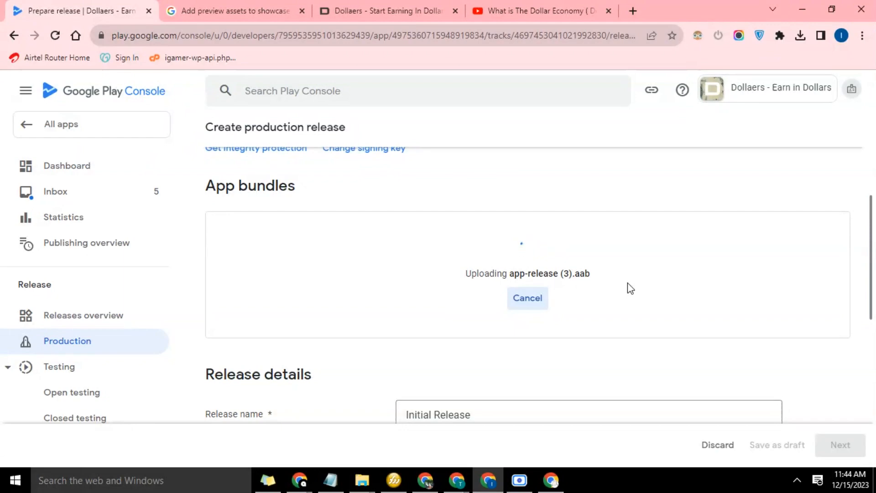
pyautogui.moveTo(680, 341)
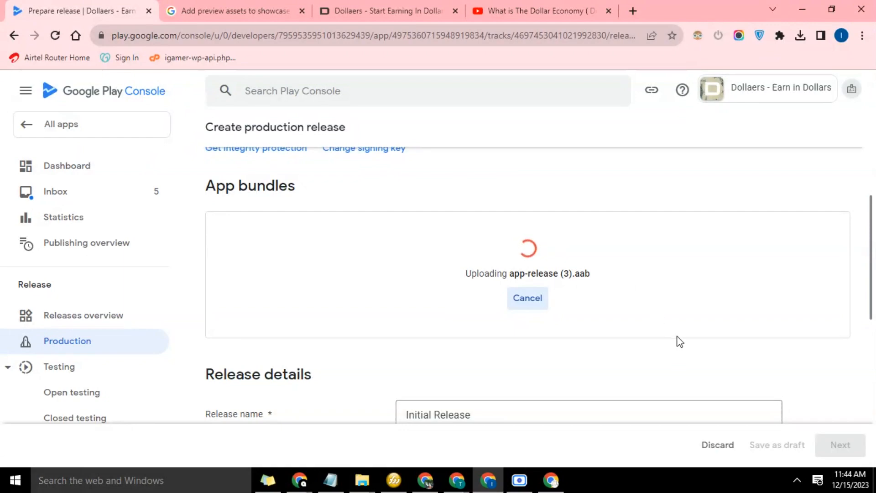
pyautogui.click(798, 480)
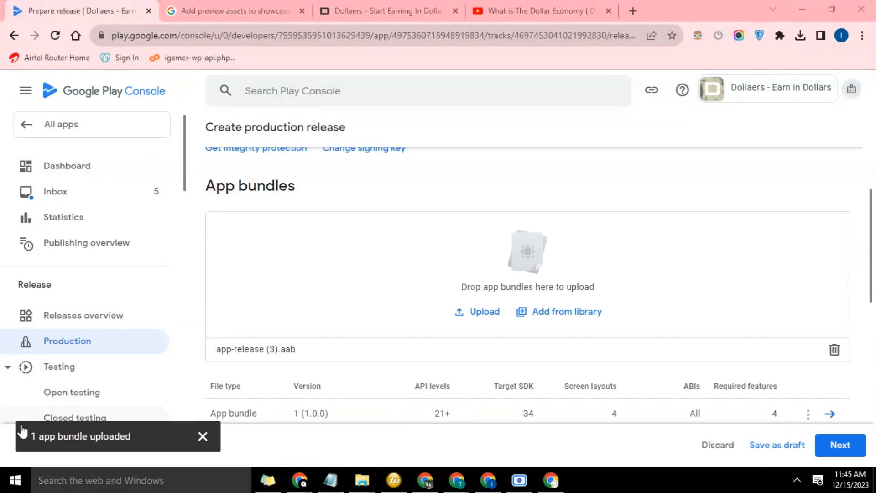
# Review the release details and release notes, then proceed to Preview and confirm
pyautogui.scroll(3)
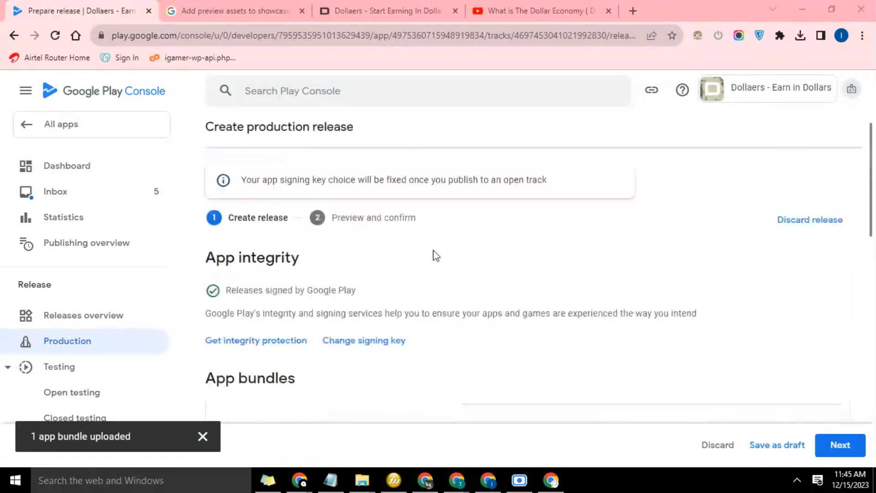
pyautogui.scroll(-3)
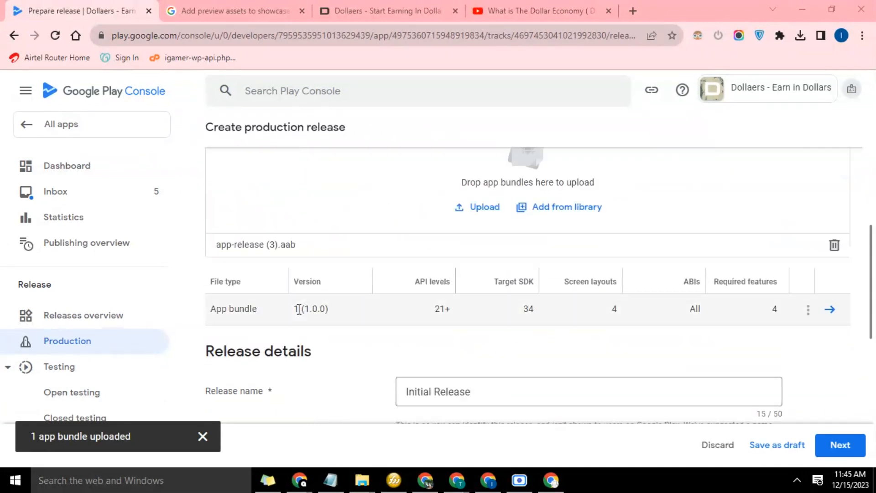
pyautogui.moveTo(494, 326)
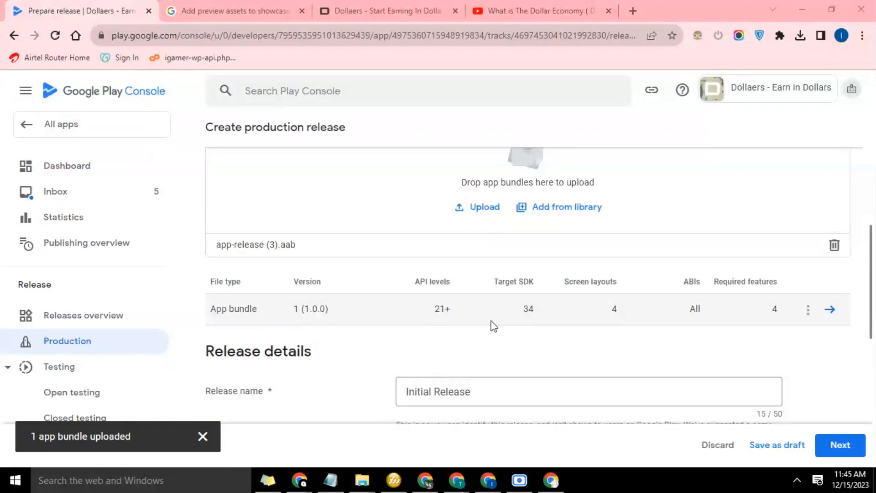
pyautogui.scroll(-3)
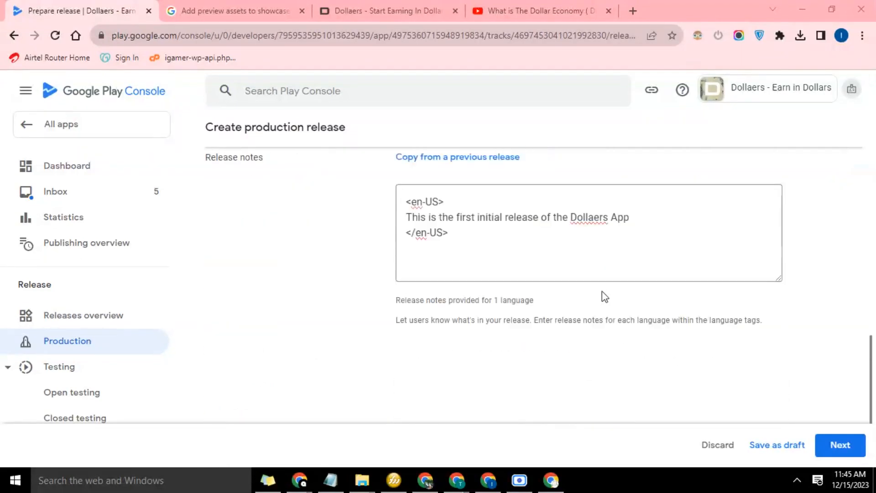
pyautogui.scroll(3)
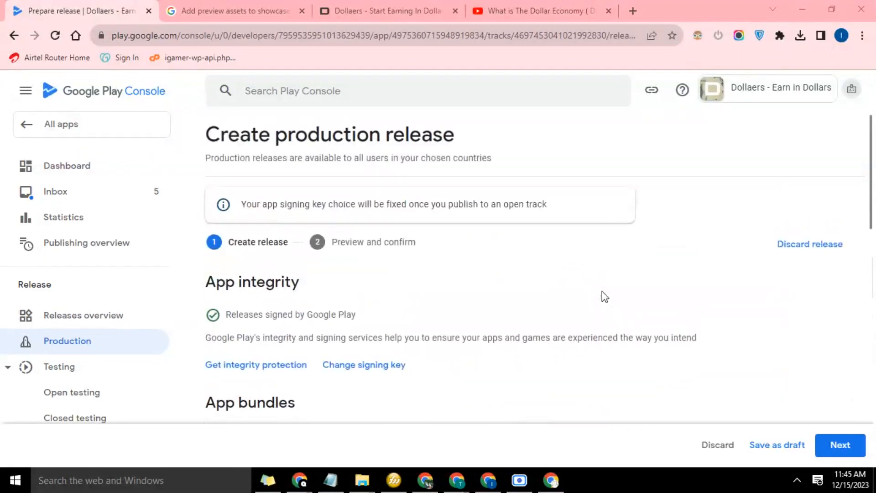
pyautogui.scroll(-3)
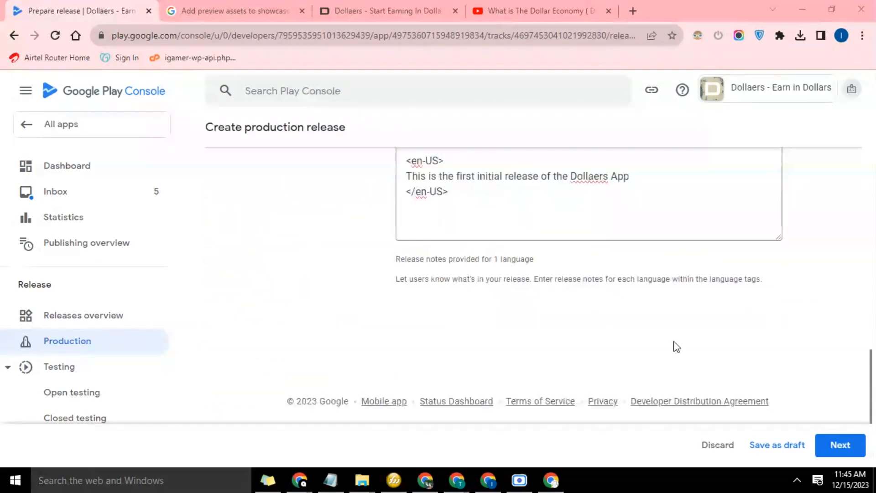
pyautogui.click(839, 445)
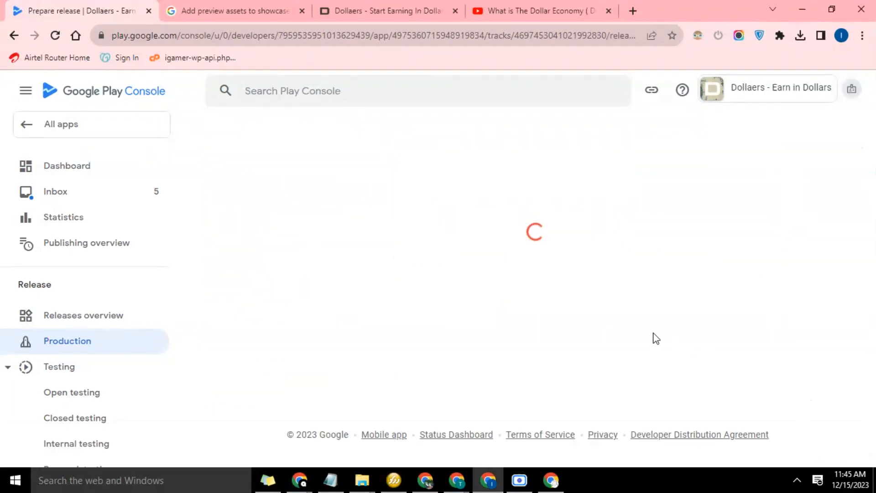
pyautogui.click(67, 341)
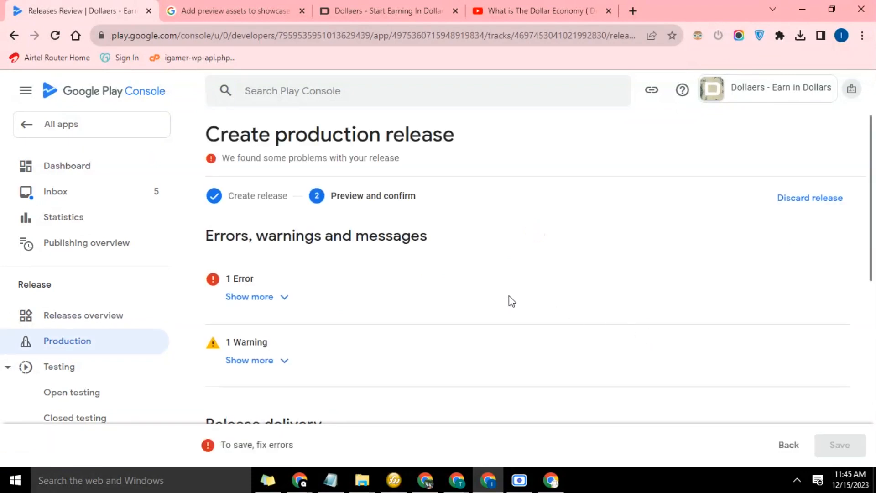
pyautogui.moveTo(246, 173)
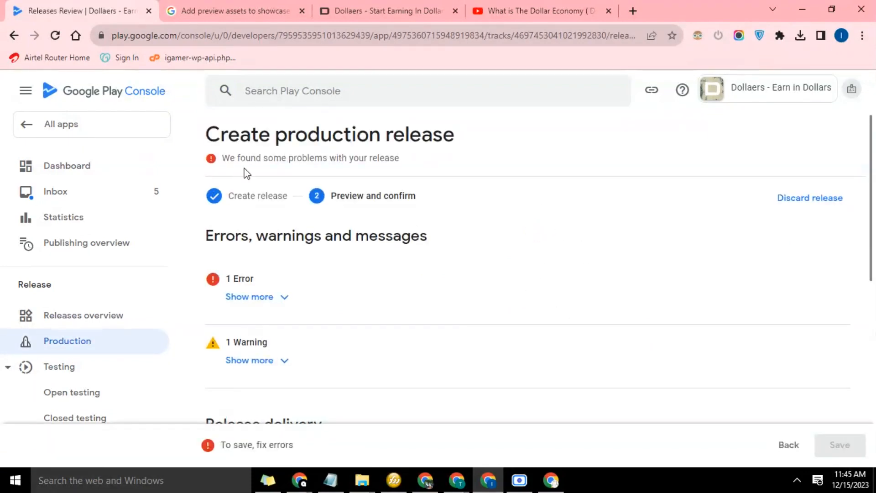
pyautogui.moveTo(222, 272)
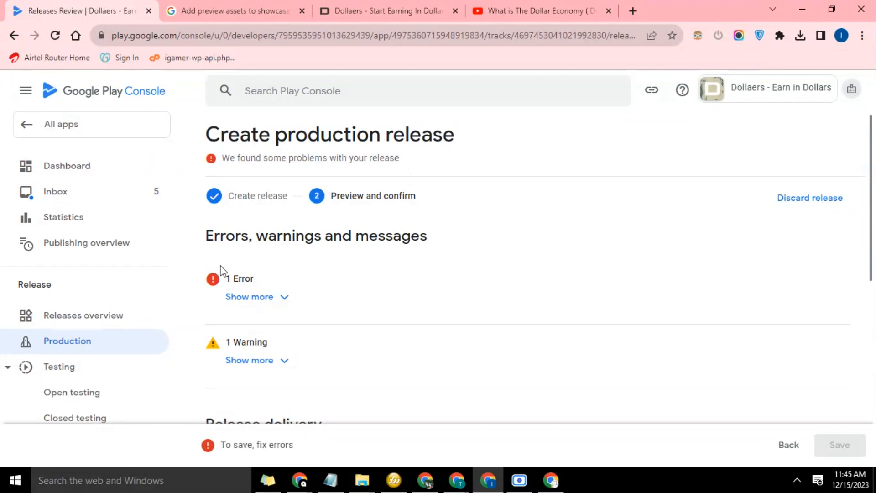
pyautogui.moveTo(329, 365)
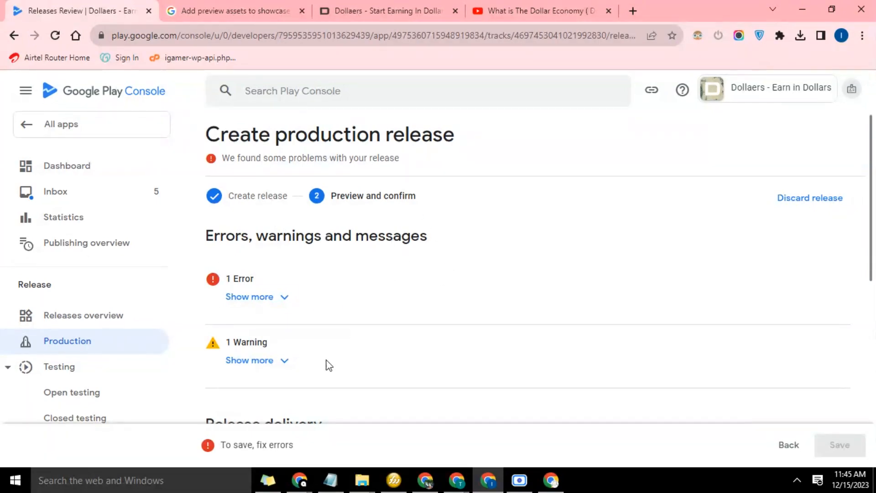
# Expand the error requiring the Android 13 app to declare advertising ID use
pyautogui.scroll(-3)
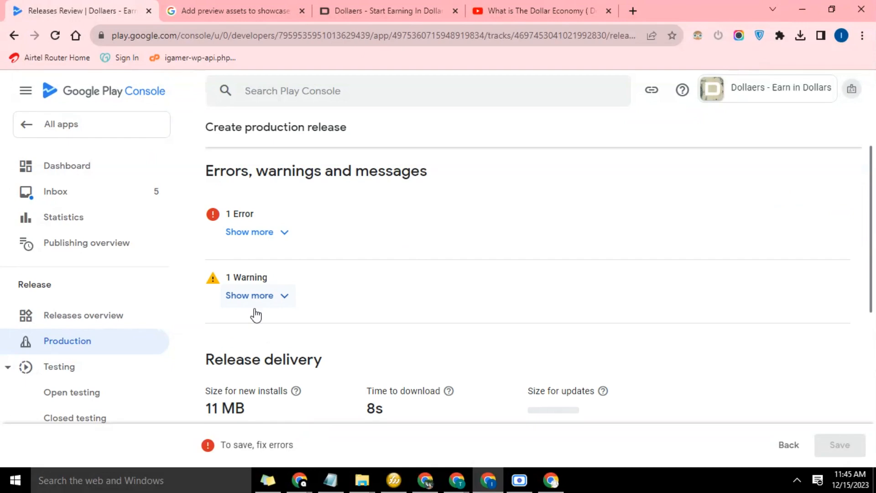
pyautogui.click(249, 231)
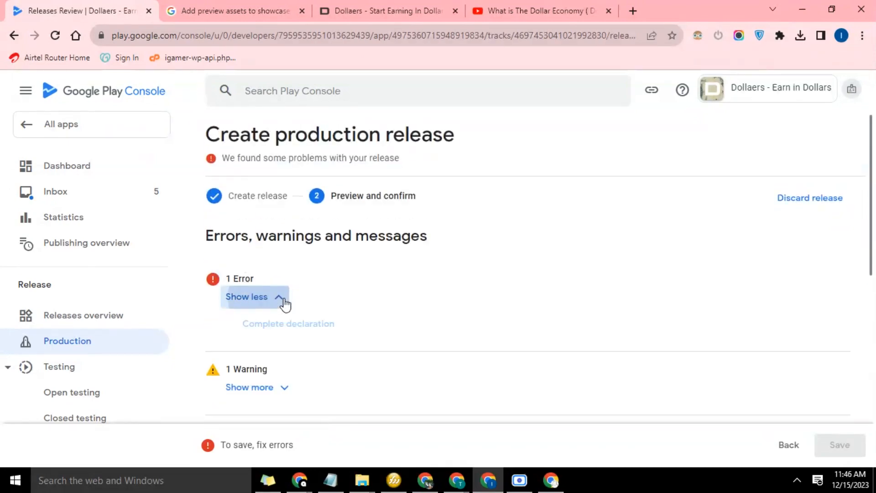
pyautogui.click(253, 297)
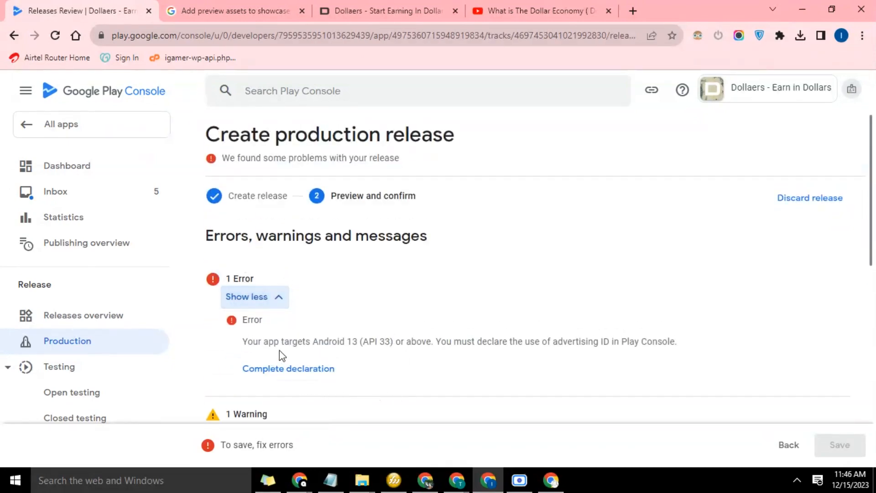
pyautogui.moveTo(384, 346)
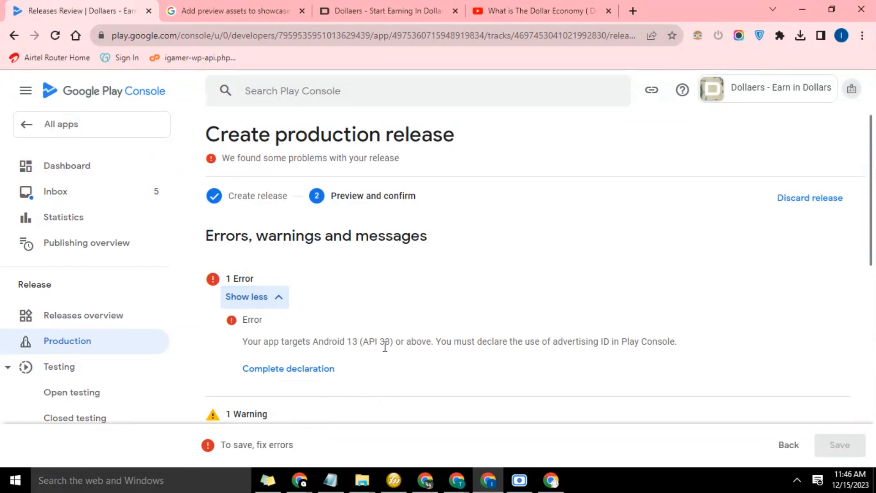
pyautogui.moveTo(593, 343)
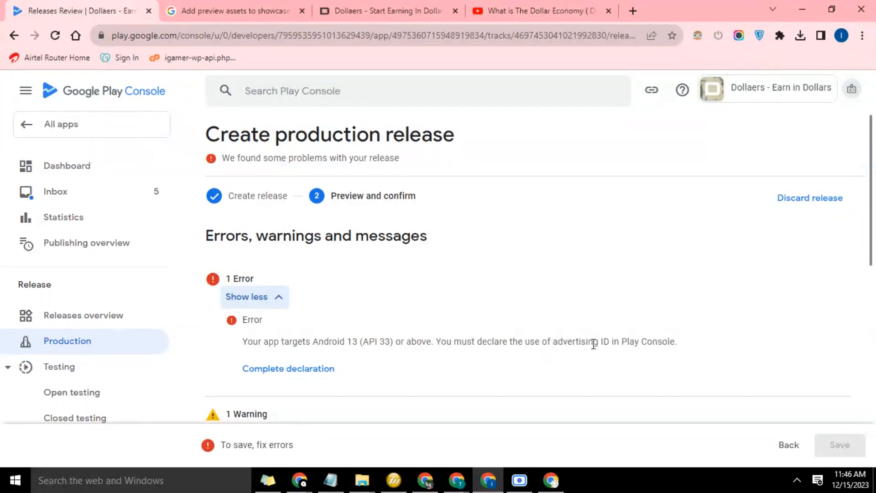
pyautogui.moveTo(480, 353)
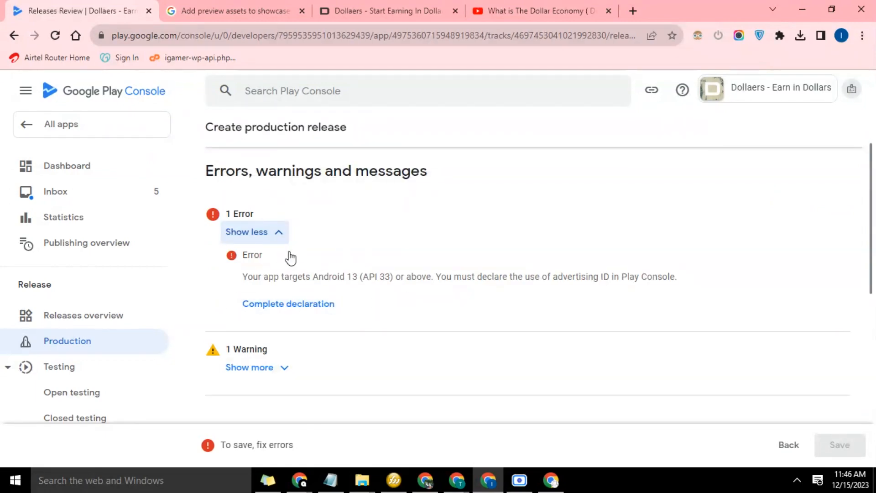
pyautogui.moveTo(344, 305)
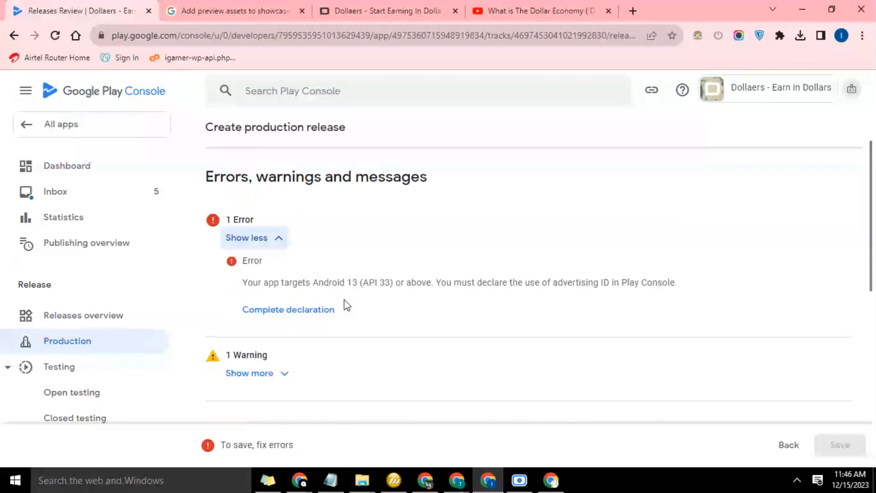
# Open the advertising ID form, tick Personalization as the purpose, and save it
pyautogui.click(289, 310)
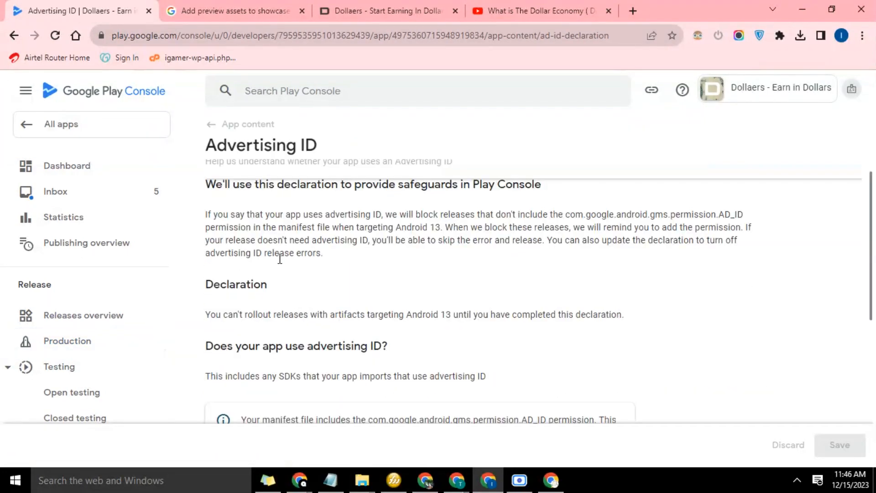
pyautogui.scroll(-3)
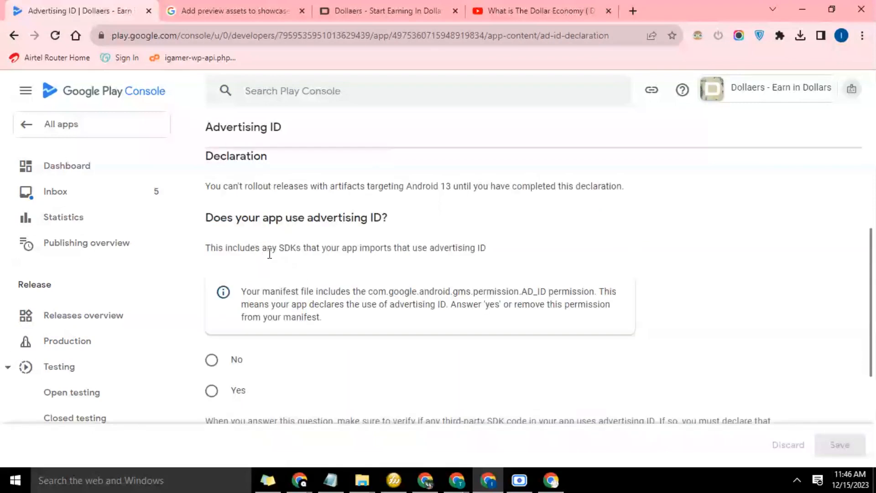
pyautogui.scroll(-3)
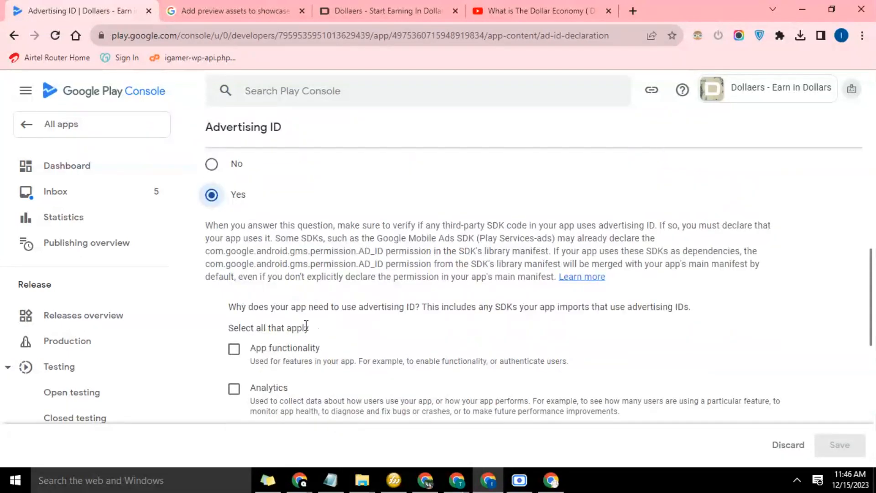
pyautogui.moveTo(492, 326)
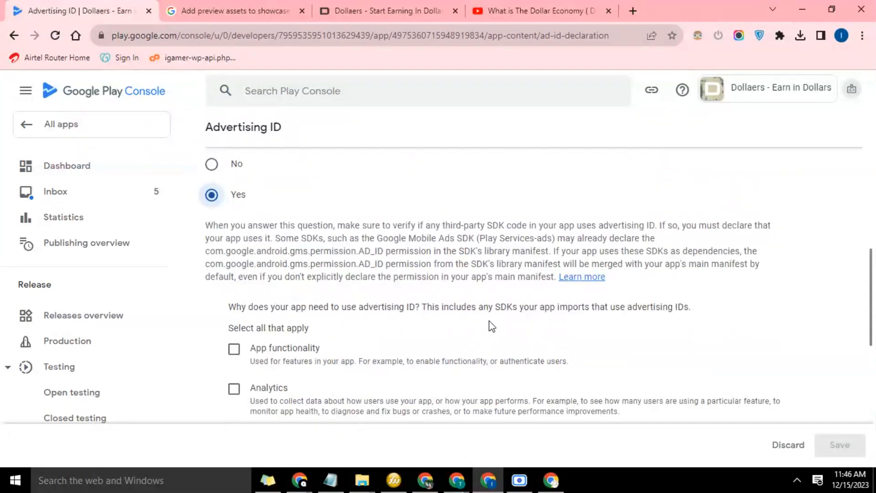
pyautogui.moveTo(427, 380)
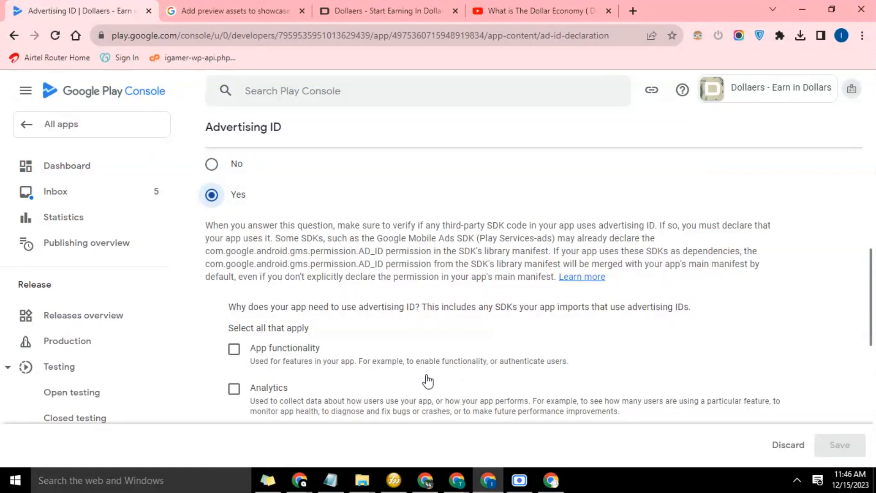
pyautogui.scroll(-3)
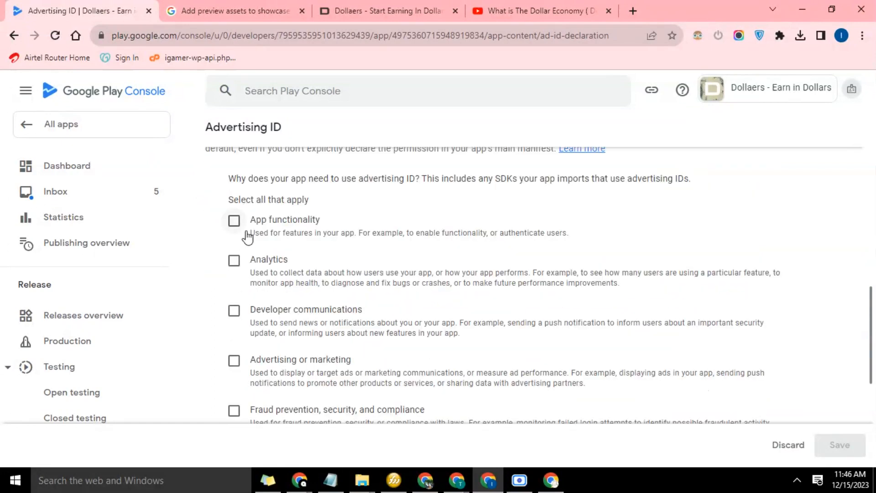
pyautogui.scroll(-3)
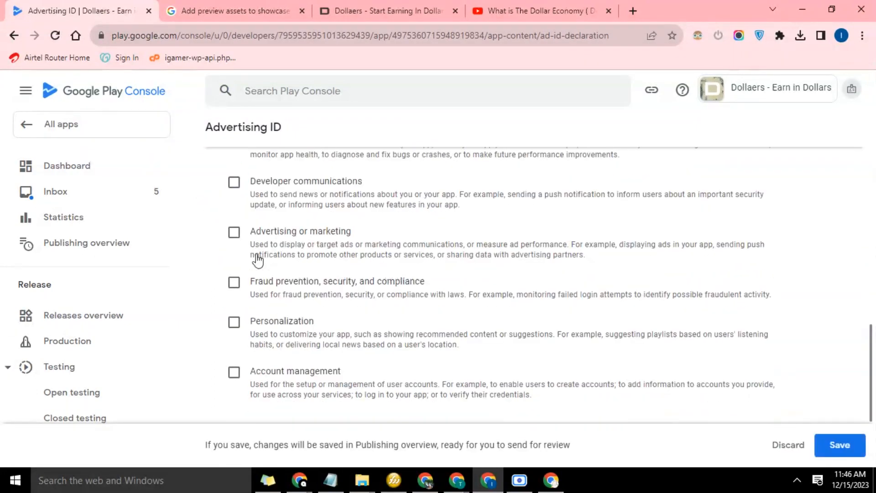
pyautogui.click(234, 232)
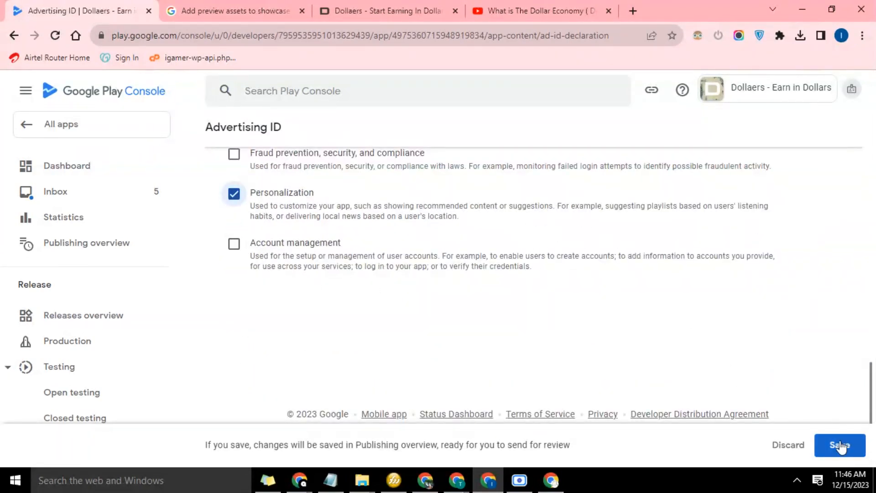
pyautogui.click(840, 445)
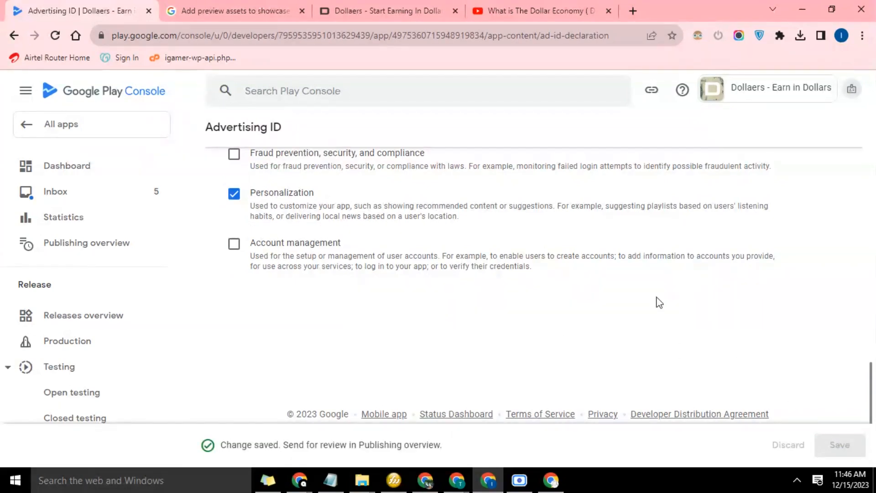
# Navigate back to the App content page showing no declarations needing attention
pyautogui.scroll(3)
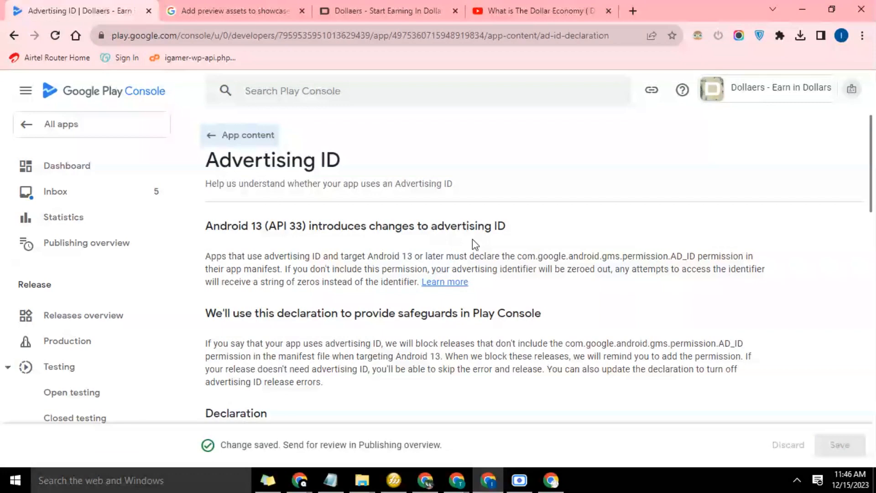
pyautogui.moveTo(305, 221)
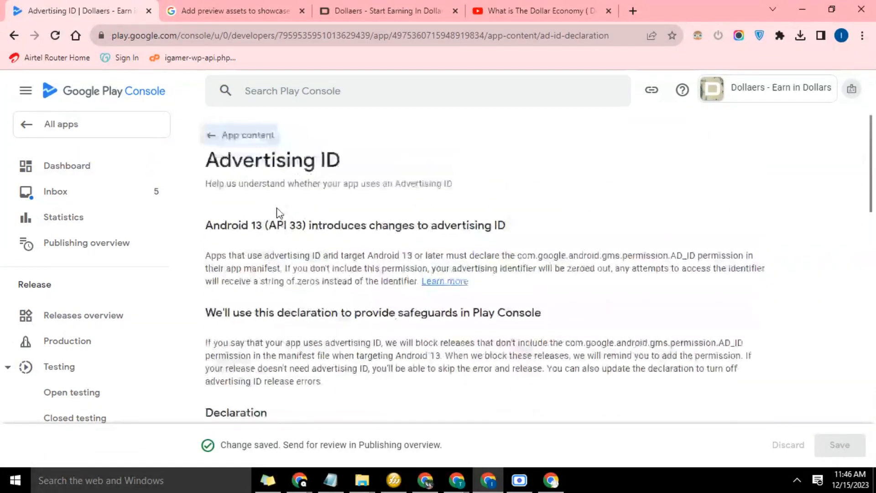
pyautogui.scroll(-3)
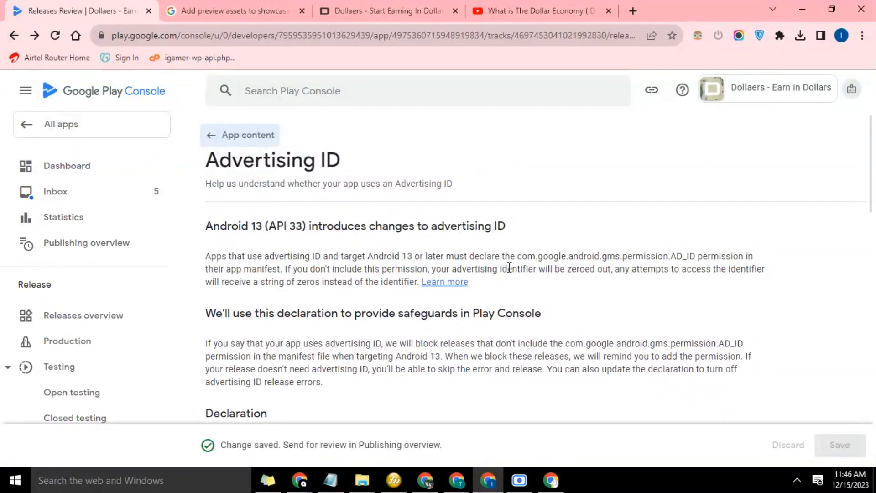
pyautogui.scroll(-3)
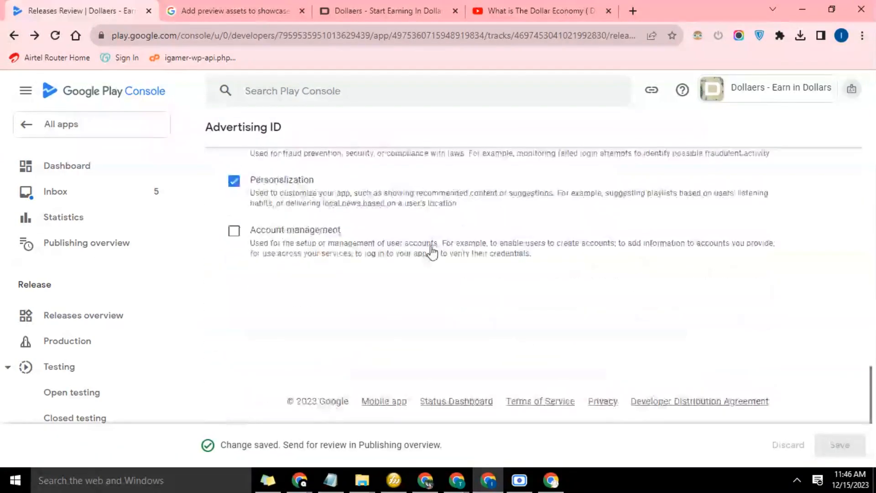
pyautogui.scroll(3)
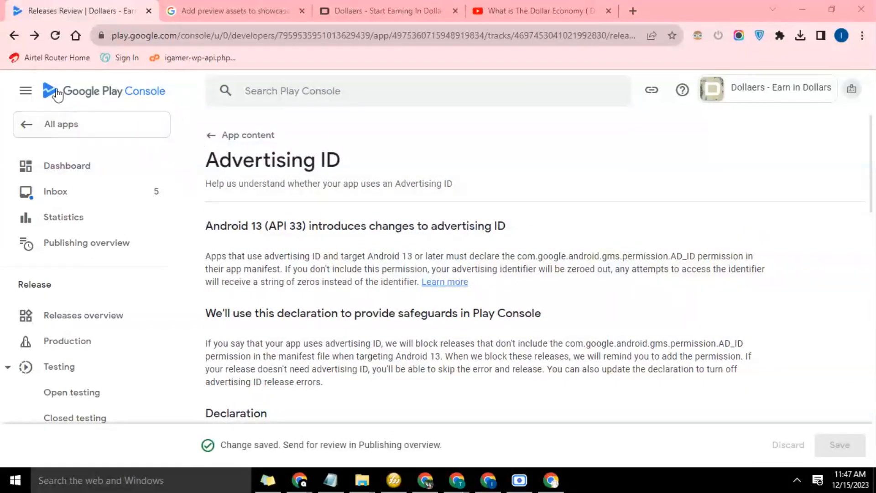
pyautogui.click(246, 135)
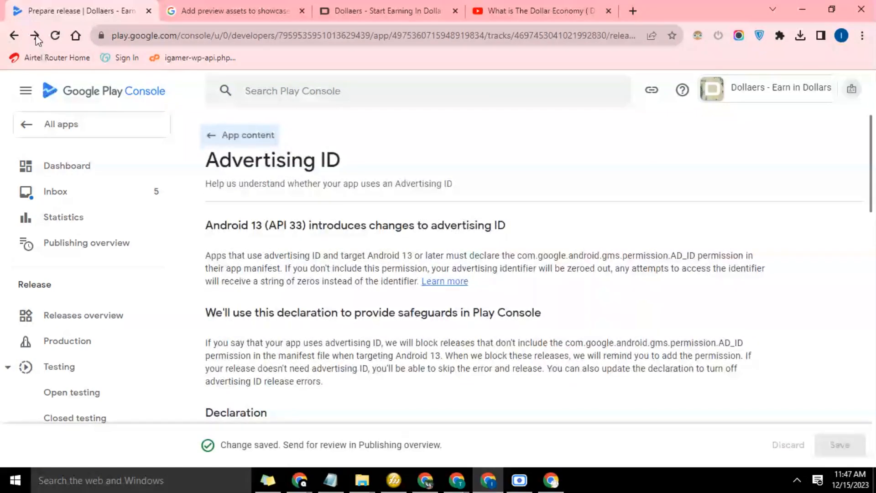
pyautogui.click(36, 35)
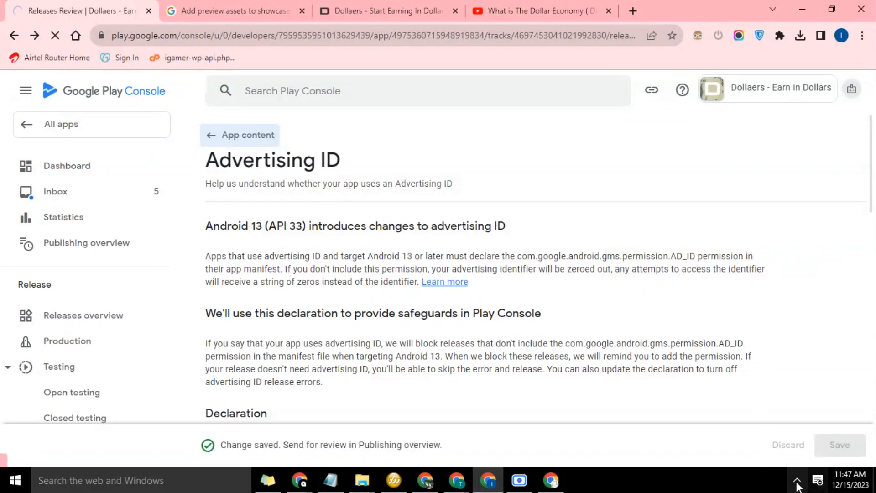
pyautogui.click(796, 479)
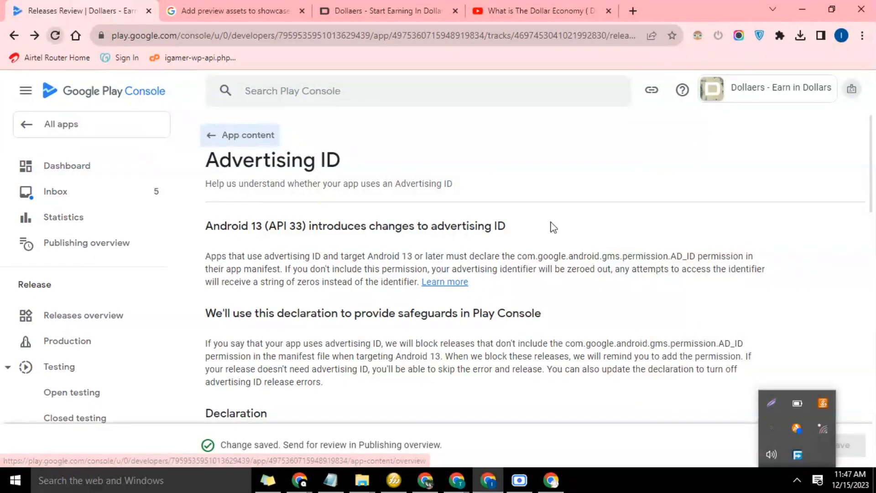
pyautogui.moveTo(822, 429)
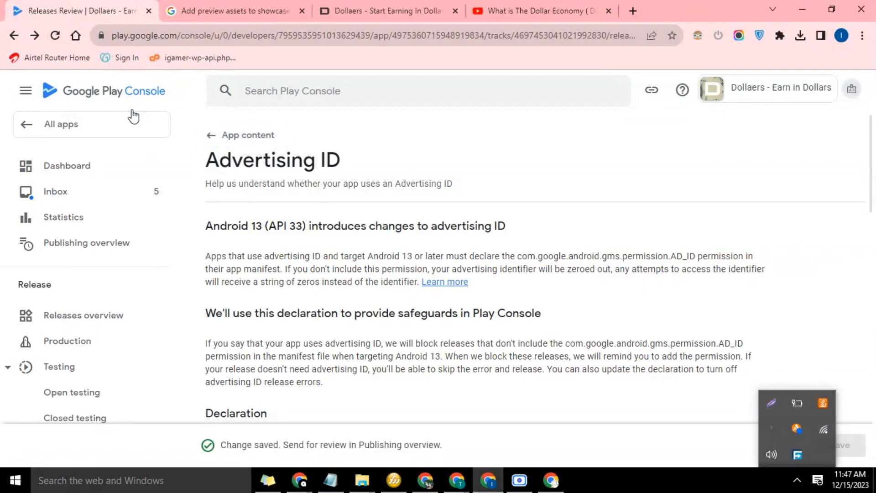
pyautogui.click(239, 135)
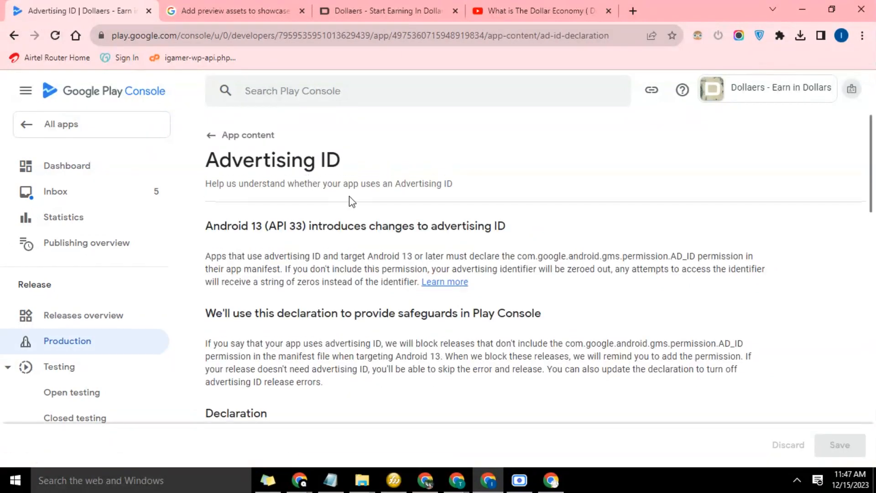
pyautogui.scroll(-3)
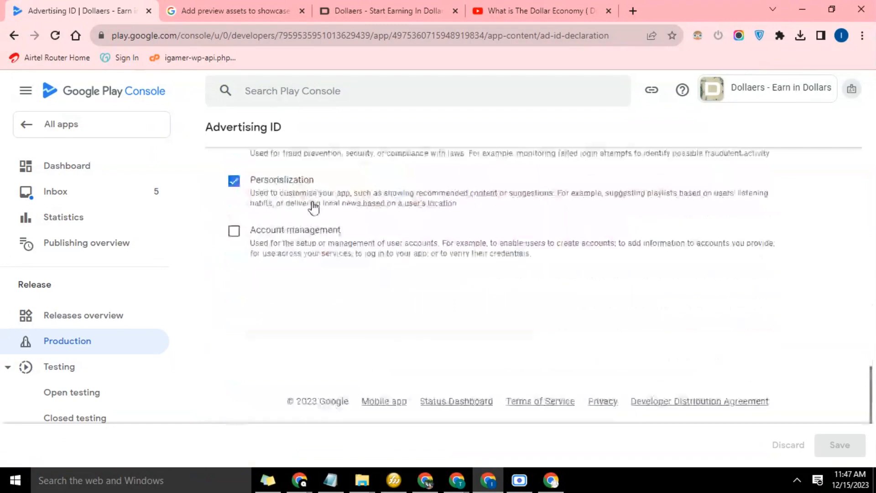
pyautogui.scroll(3)
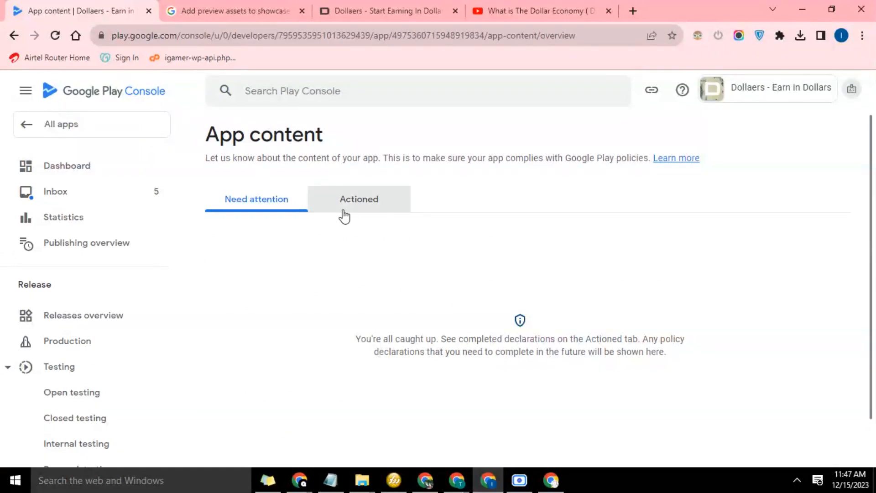
# View the 11 actioned declarations, then go back twice toward the release preview
pyautogui.click(359, 199)
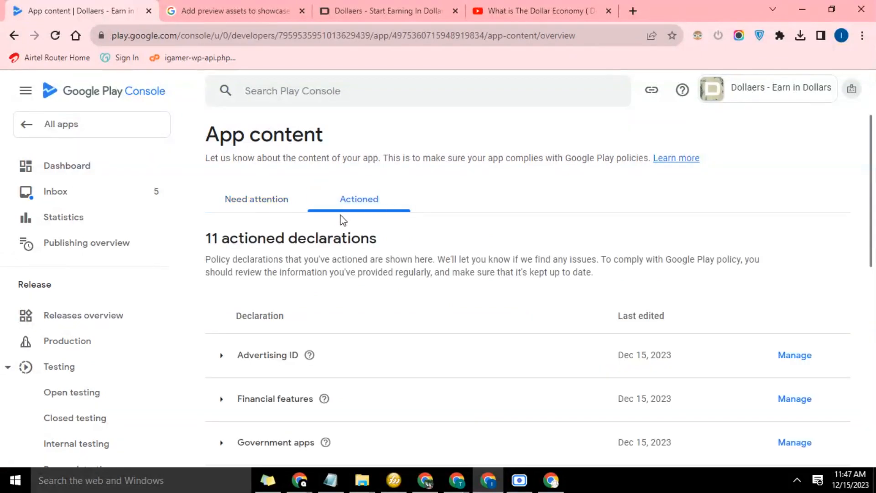
pyautogui.click(13, 35)
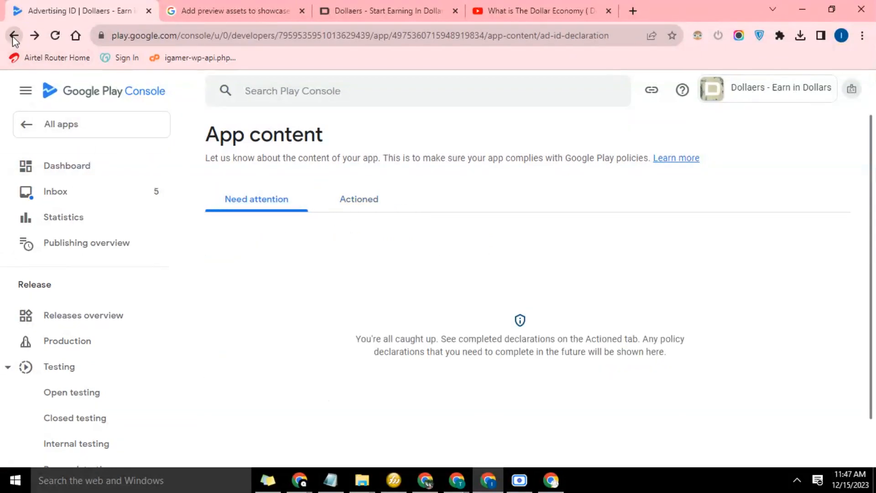
pyautogui.click(13, 35)
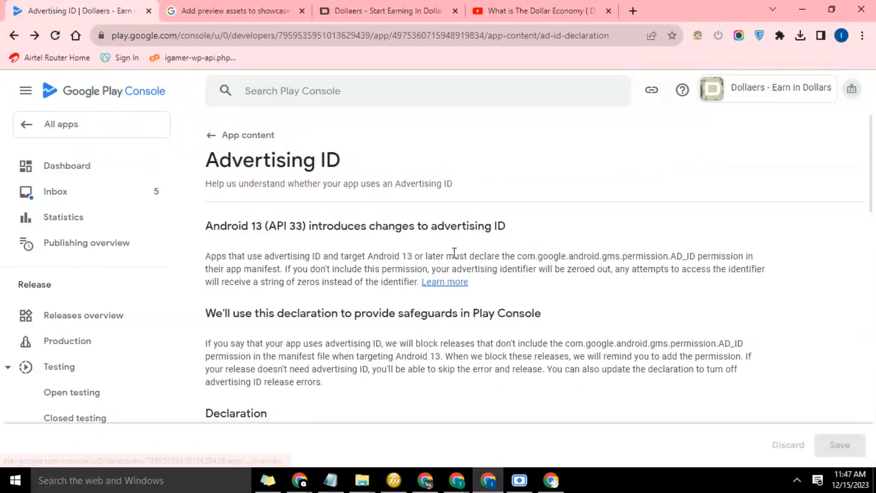
pyautogui.moveTo(391, 271)
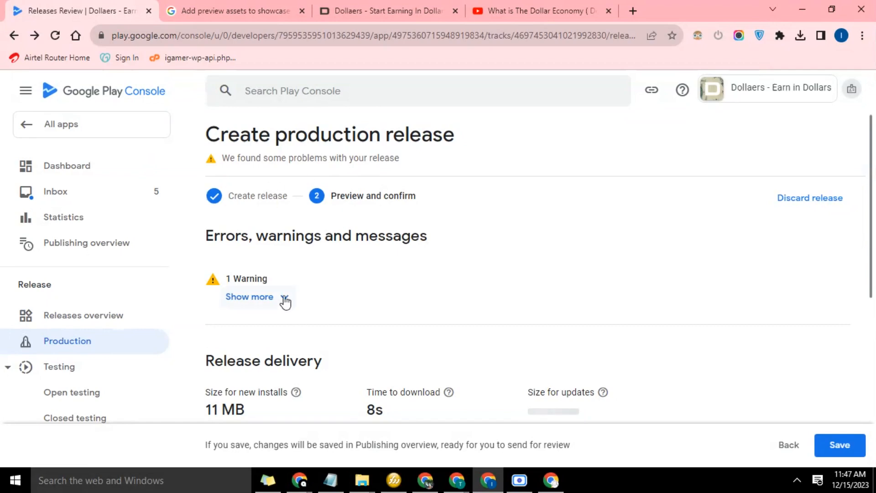
# Read and collapse the deobfuscation warning, check the release notes, and save the release
pyautogui.click(249, 296)
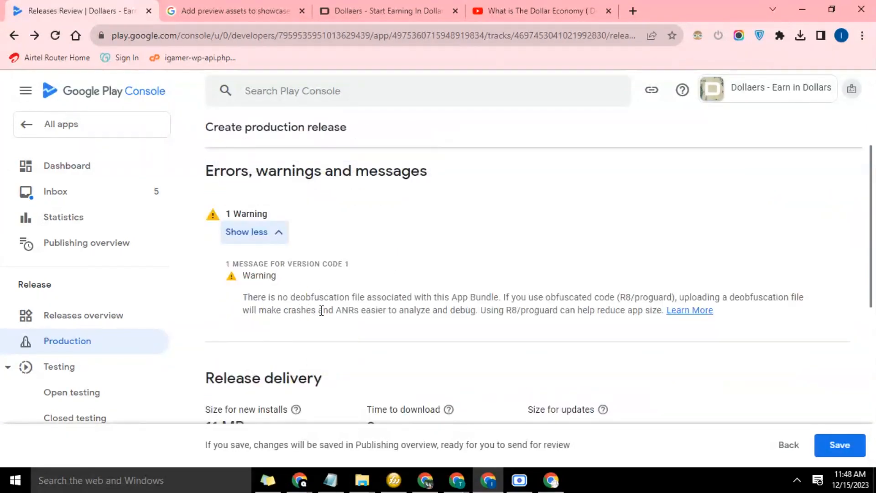
pyautogui.moveTo(452, 323)
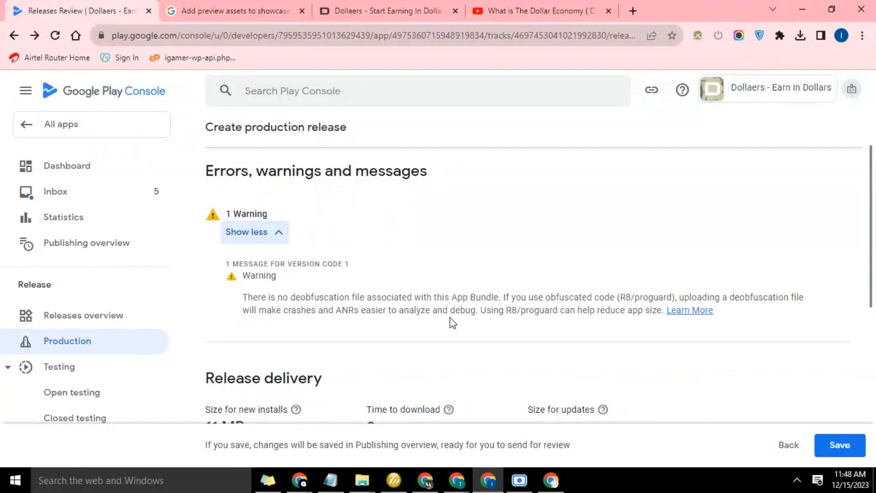
pyautogui.moveTo(381, 285)
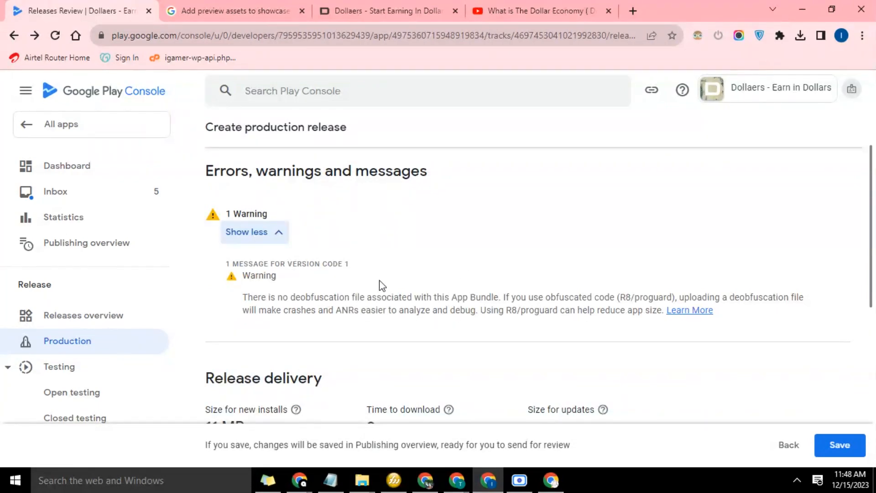
pyautogui.click(246, 232)
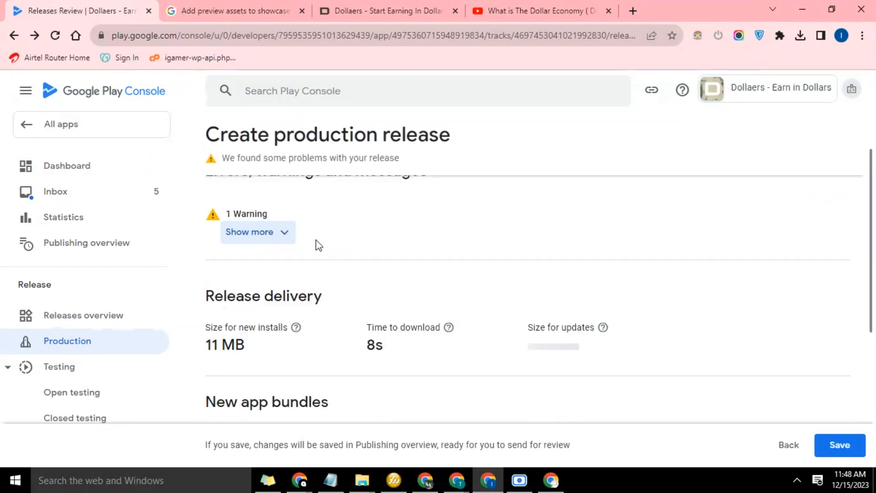
pyautogui.scroll(-3)
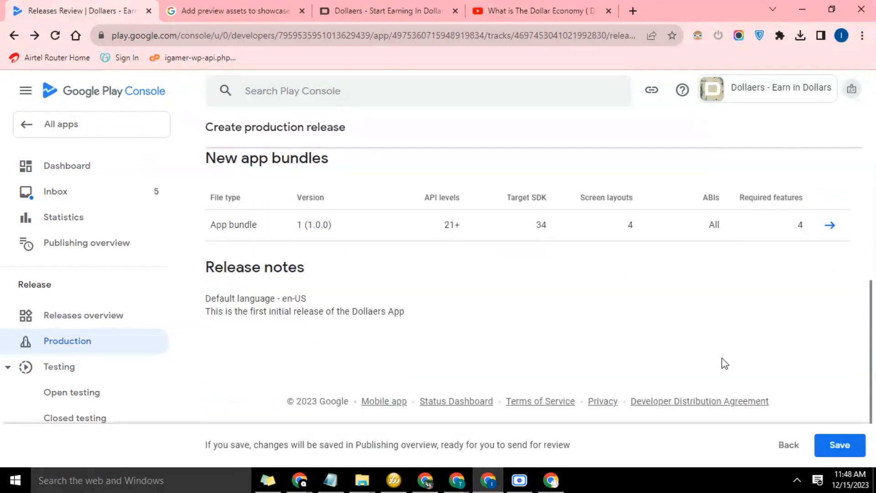
pyautogui.click(839, 445)
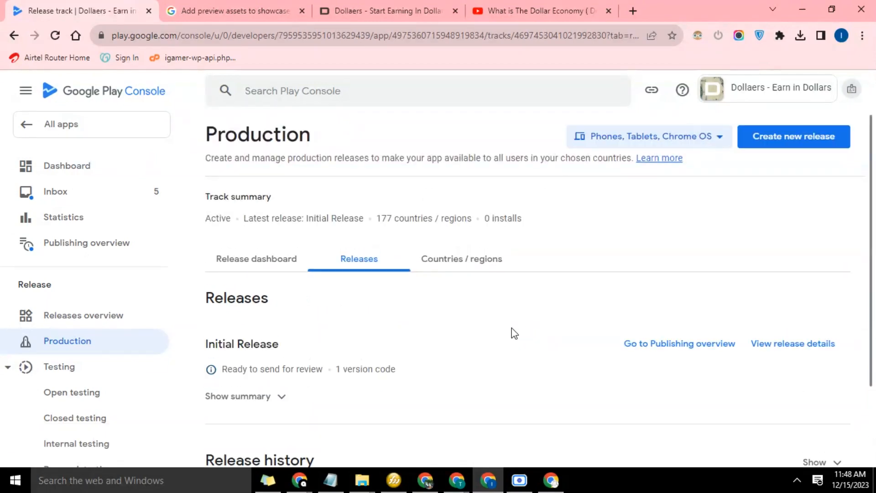
# Review the expanded Initial Release summary, then go to the Publishing overview
pyautogui.scroll(-3)
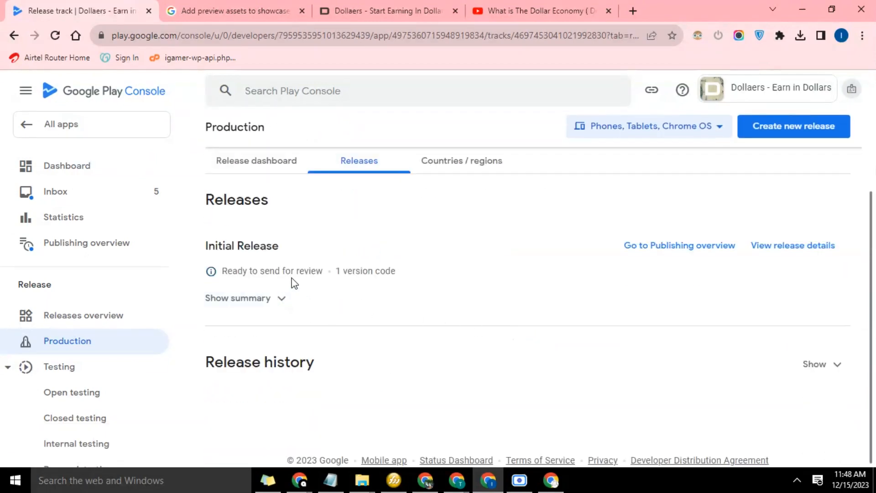
pyautogui.moveTo(285, 302)
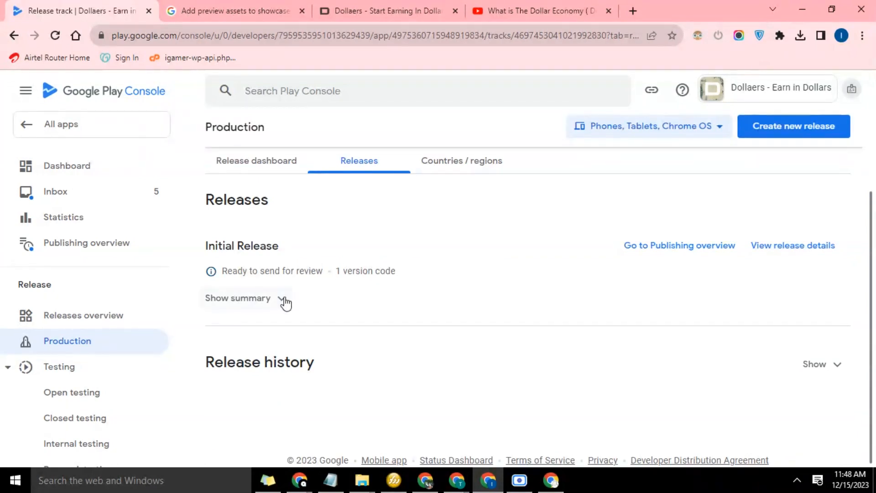
pyautogui.click(237, 298)
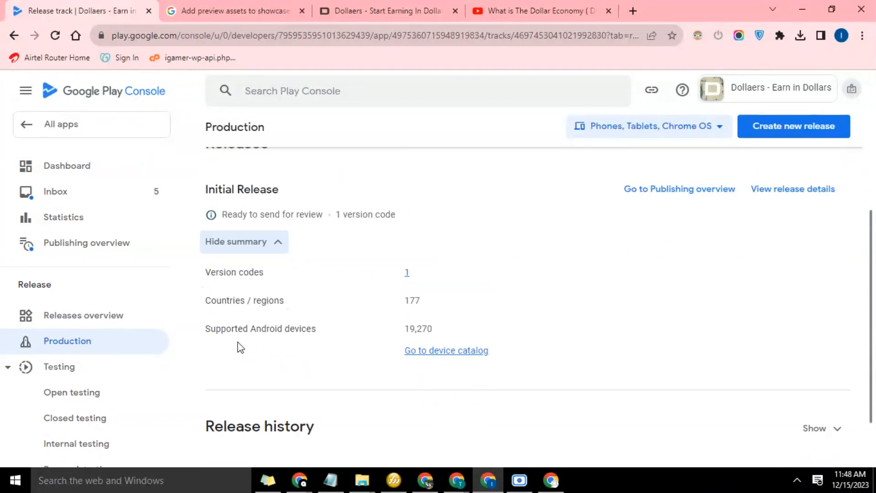
pyautogui.moveTo(343, 334)
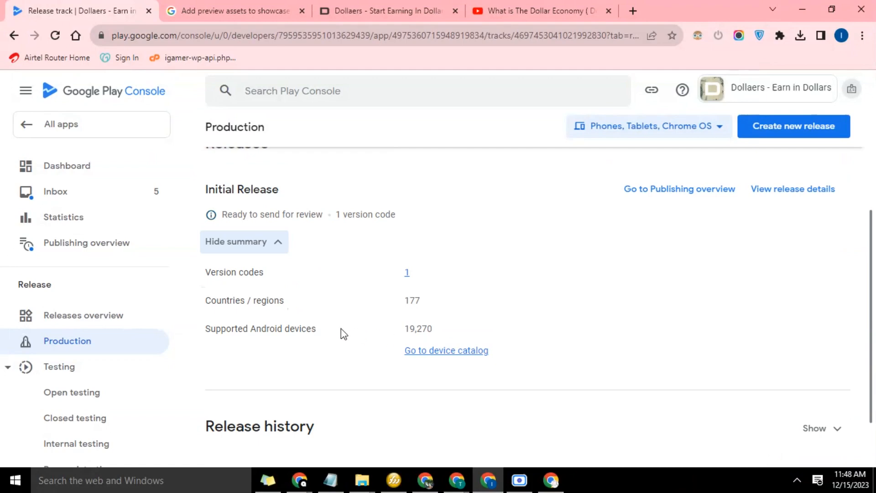
pyautogui.moveTo(464, 343)
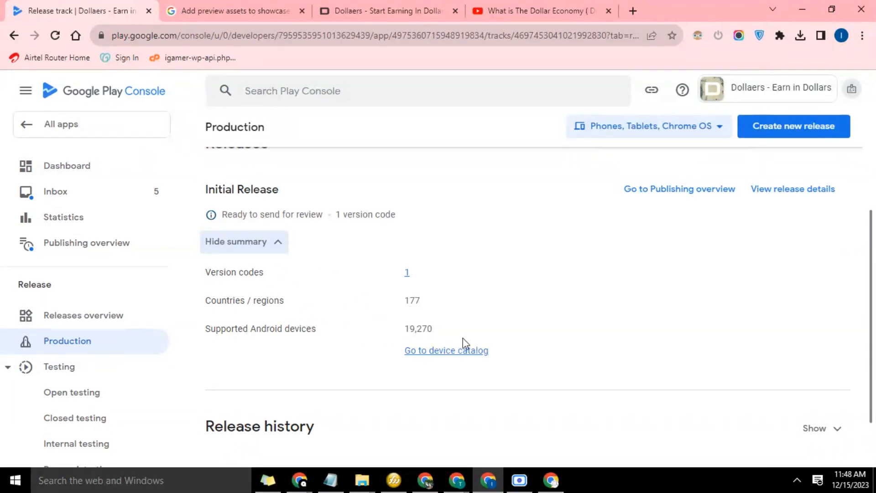
pyautogui.scroll(3)
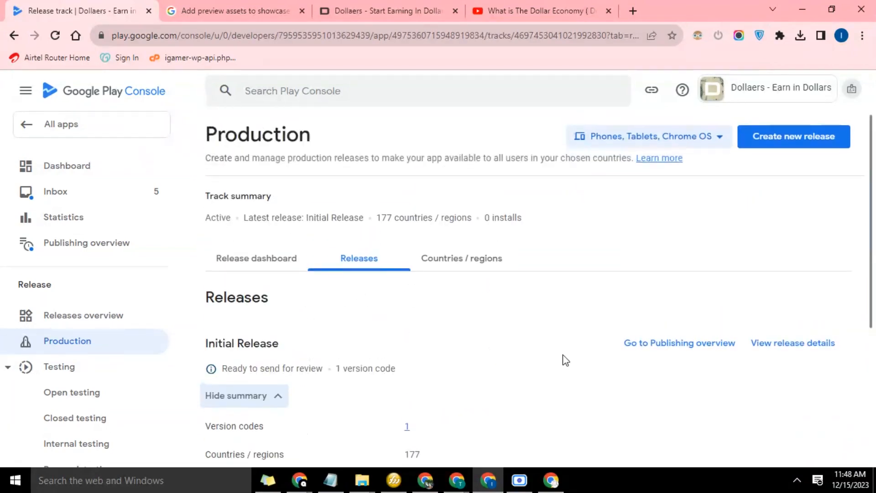
pyautogui.click(678, 343)
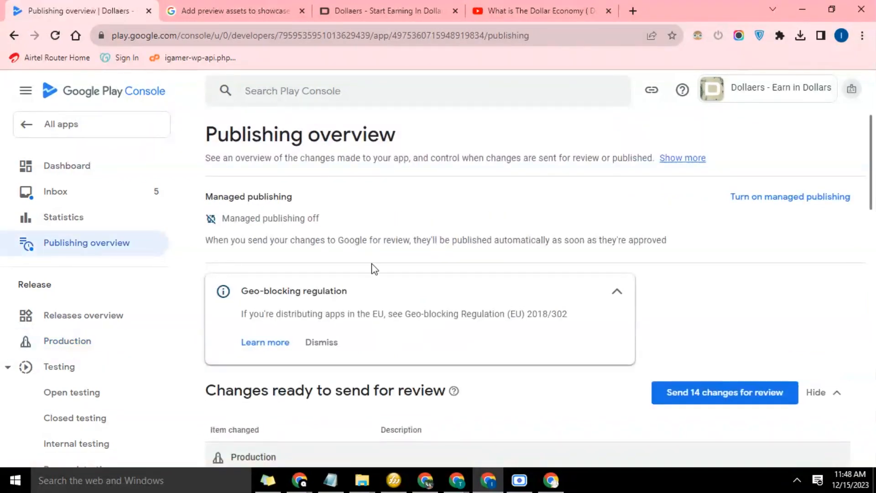
# Scroll through the 14 changes ready for review and choose Send 14 changes for review
pyautogui.scroll(-3)
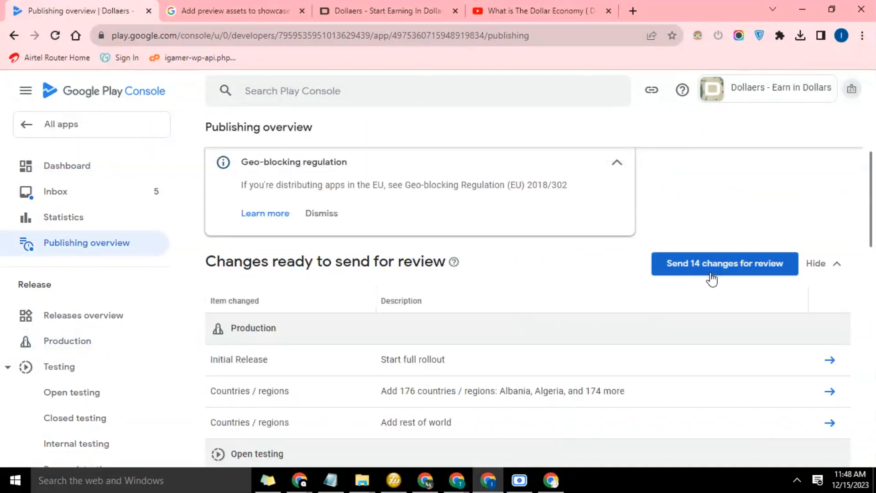
pyautogui.scroll(-3)
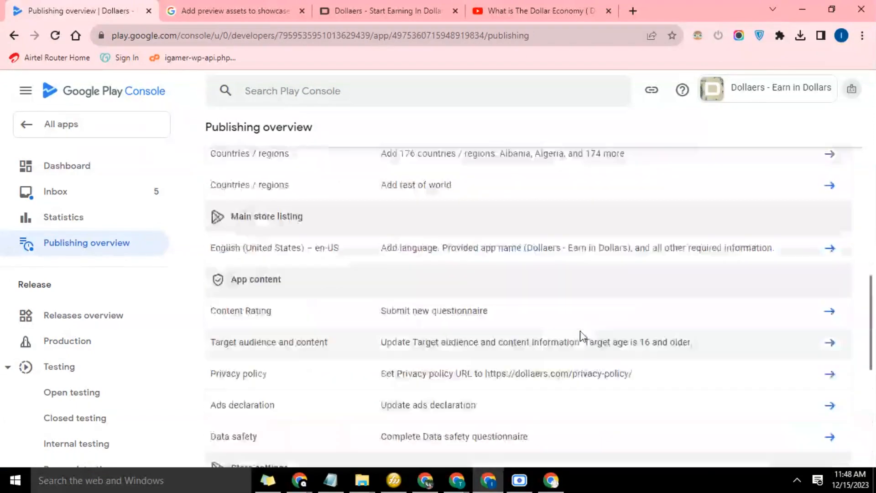
pyautogui.scroll(3)
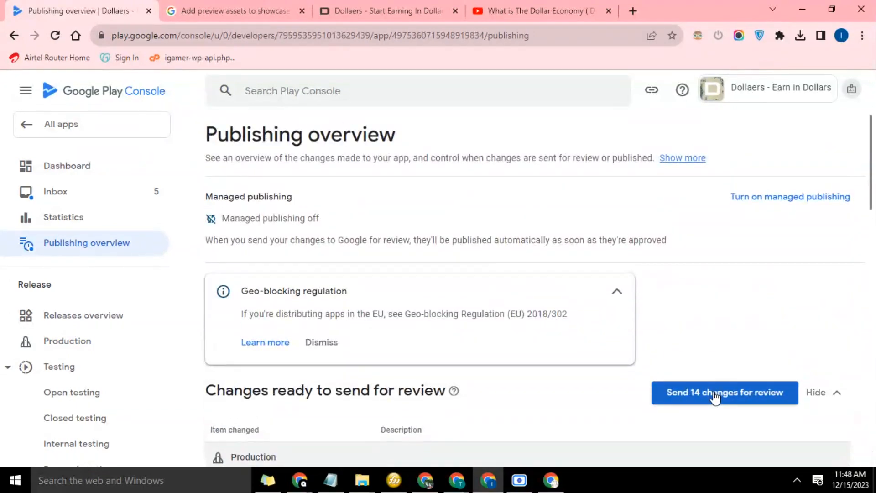
pyautogui.click(725, 392)
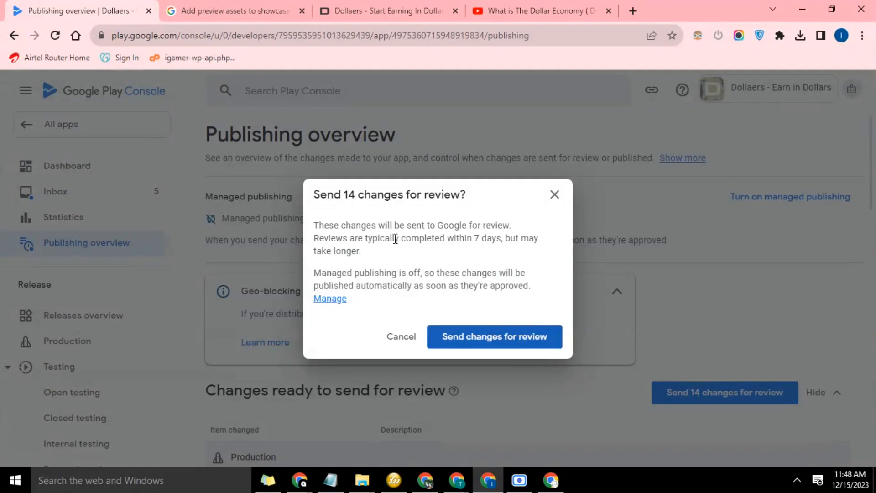
pyautogui.moveTo(406, 244)
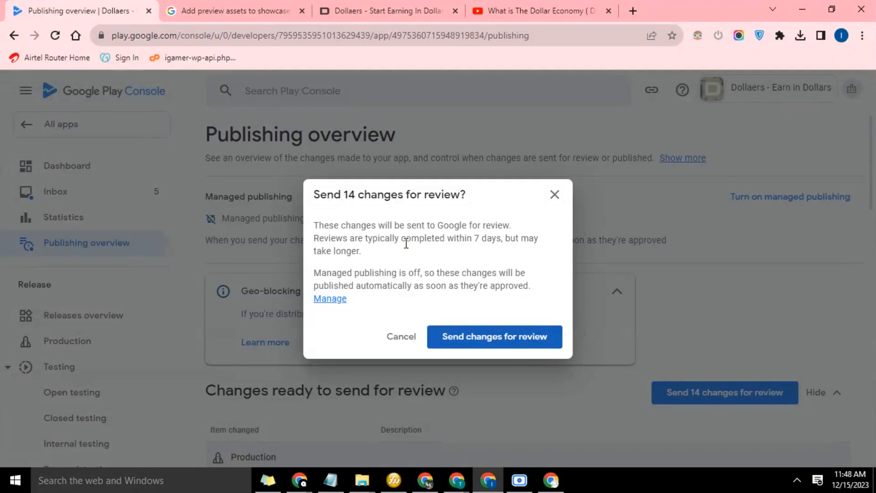
pyautogui.moveTo(435, 257)
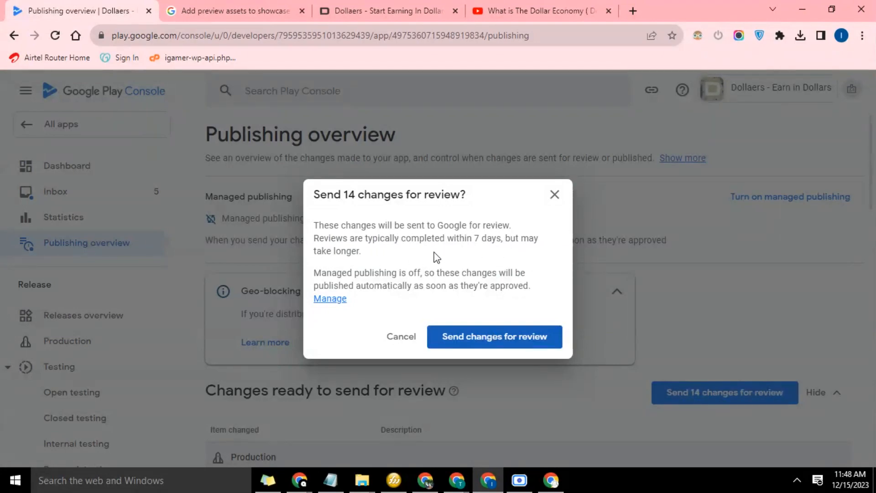
pyautogui.moveTo(444, 282)
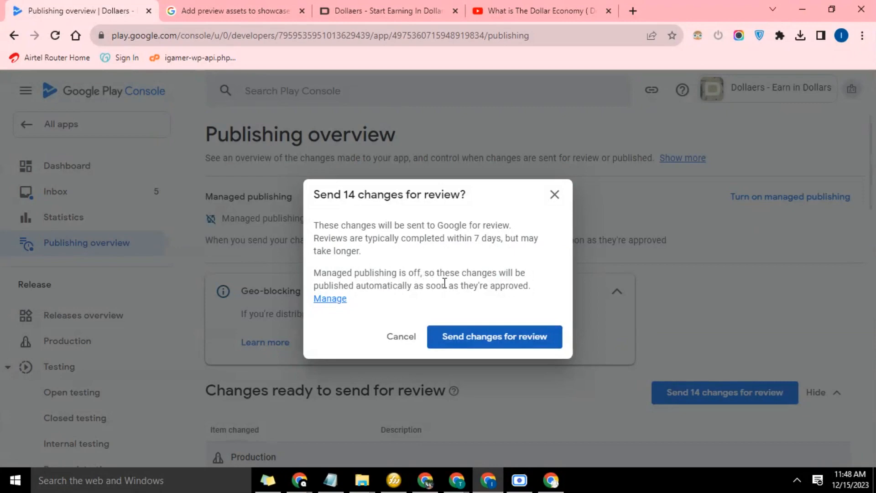
pyautogui.moveTo(438, 291)
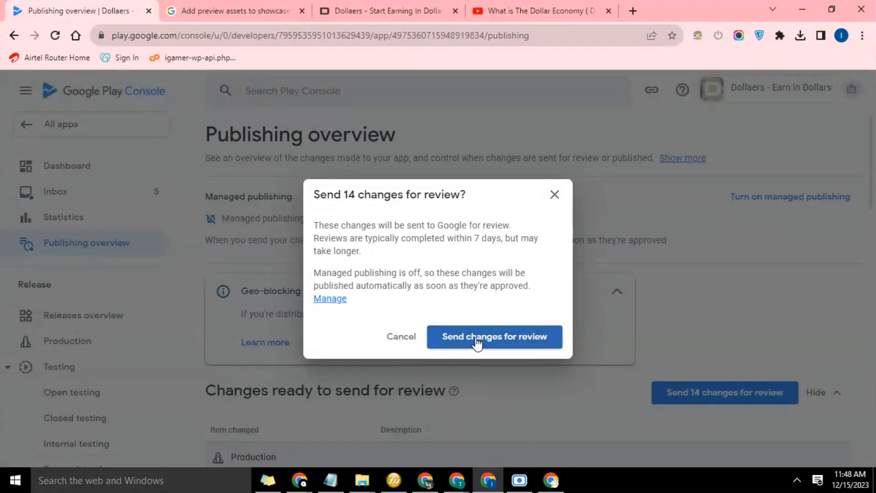
# Confirm Send changes for review in the Send 14 changes dialog
pyautogui.click(494, 336)
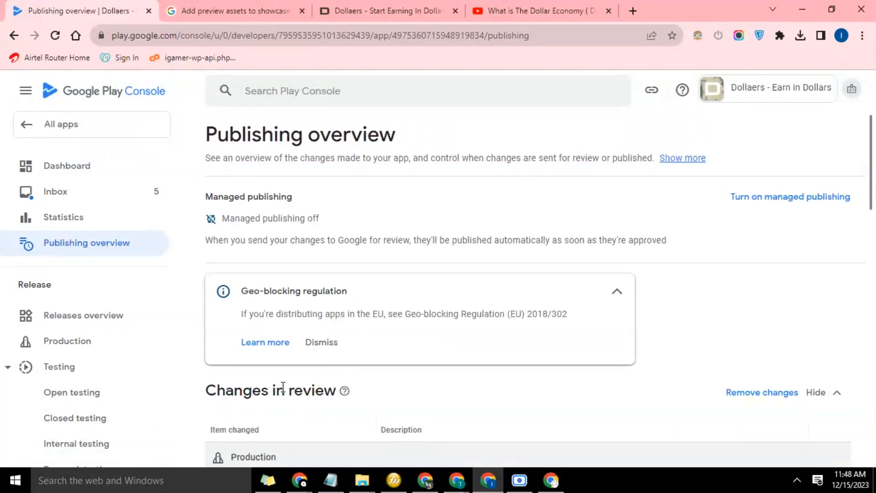
# Scroll through the Changes in review list, then go to the app Dashboard
pyautogui.scroll(-3)
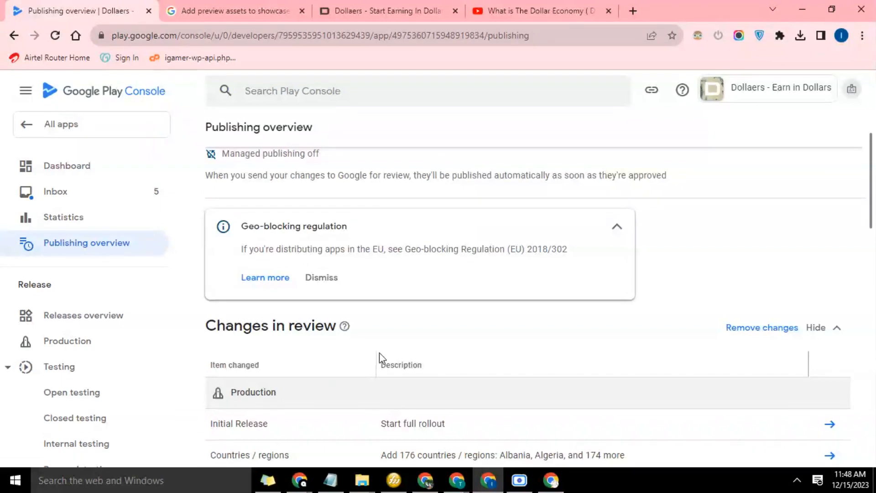
pyautogui.scroll(3)
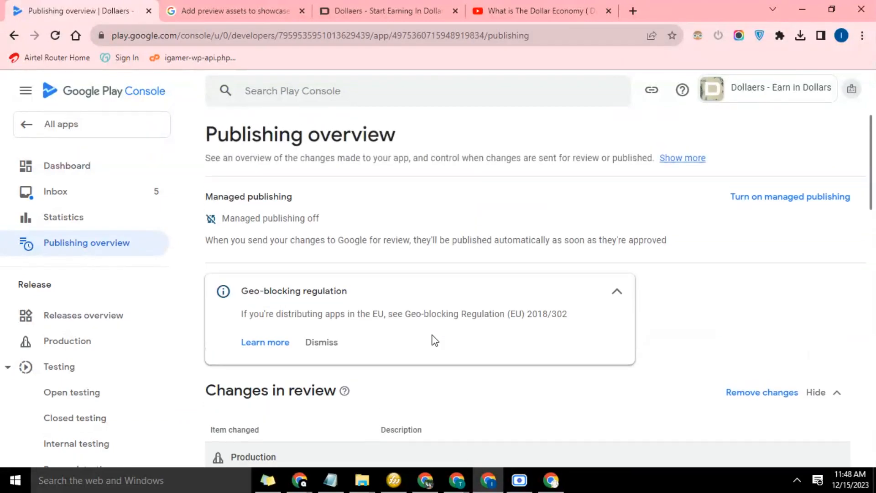
pyautogui.scroll(-3)
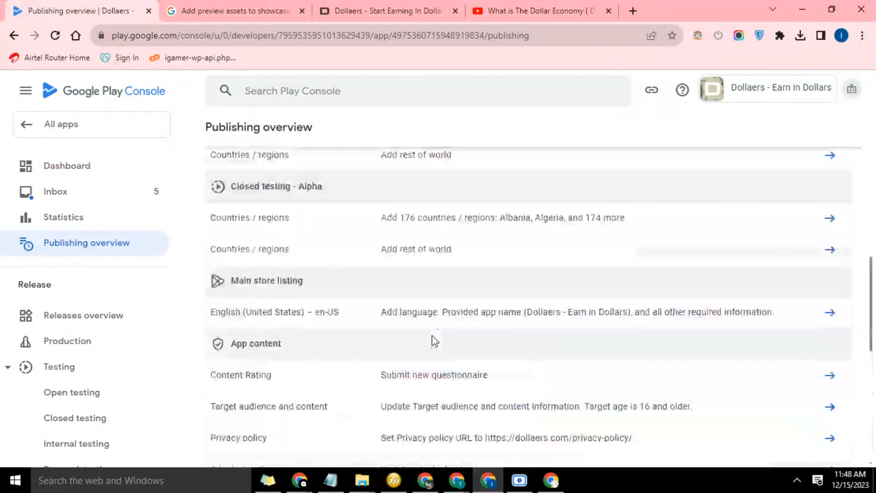
pyautogui.scroll(3)
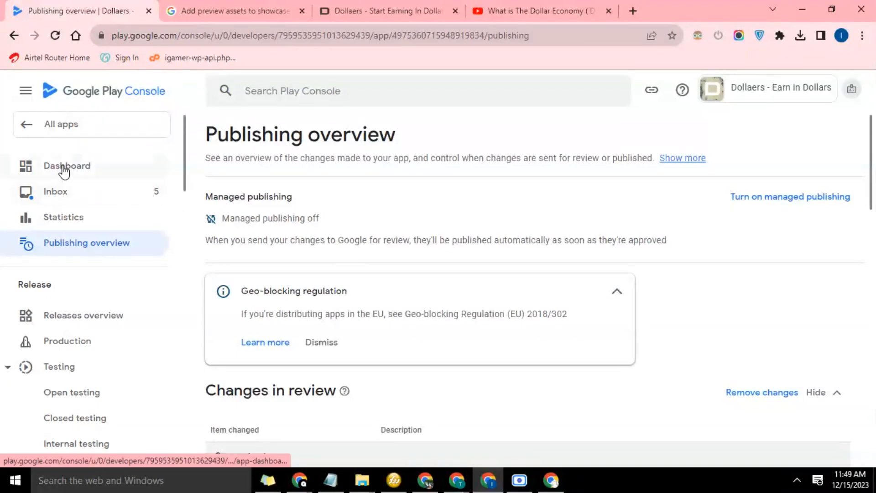
pyautogui.click(66, 165)
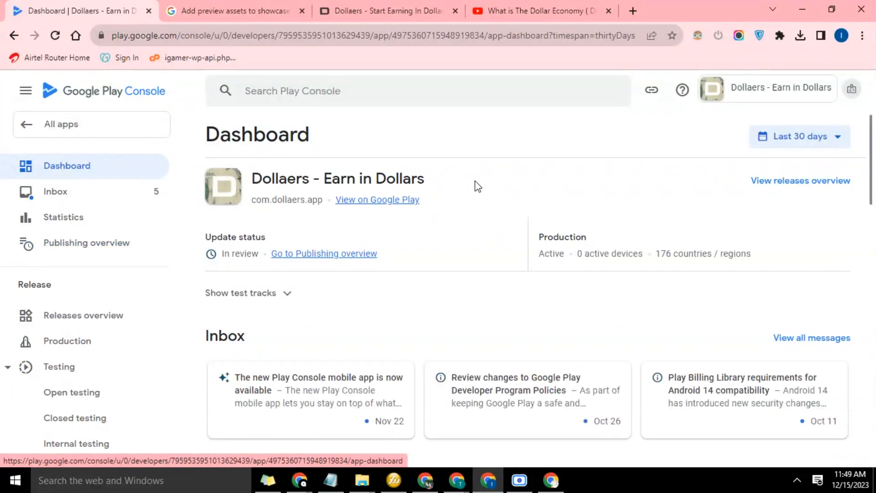
pyautogui.moveTo(247, 271)
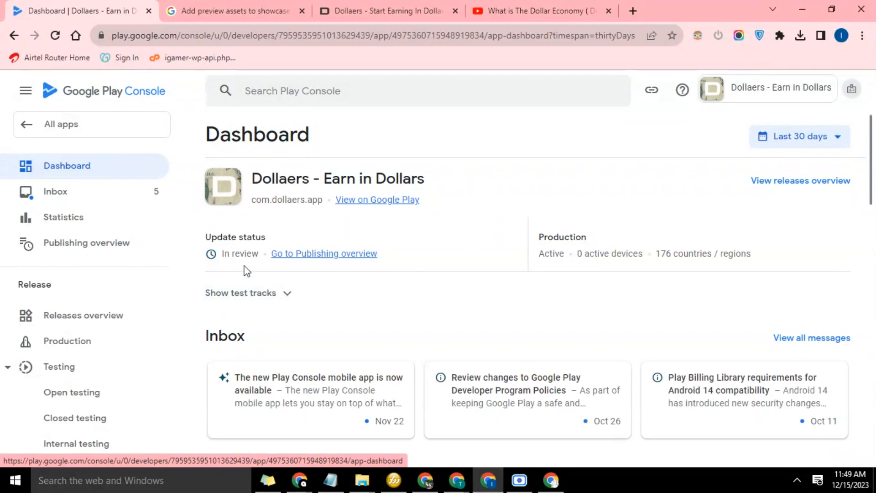
pyautogui.moveTo(295, 260)
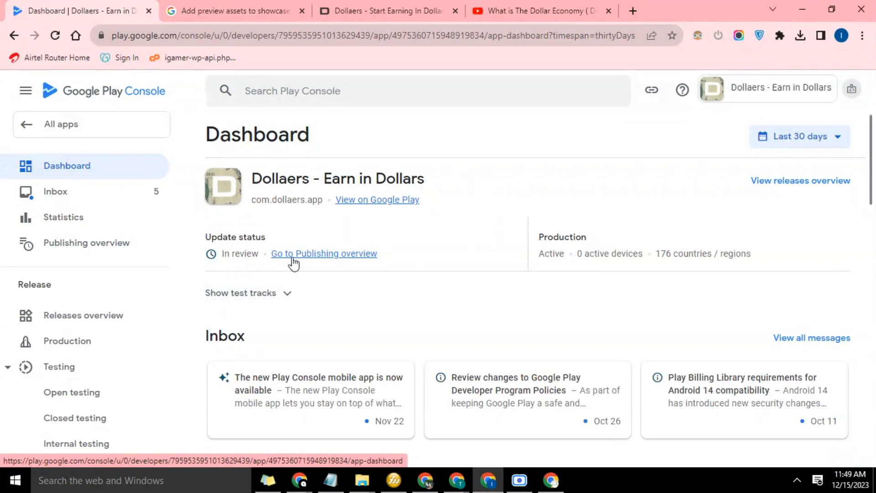
# Scroll the Dollaers dashboard to check Update status reads In review
pyautogui.scroll(-3)
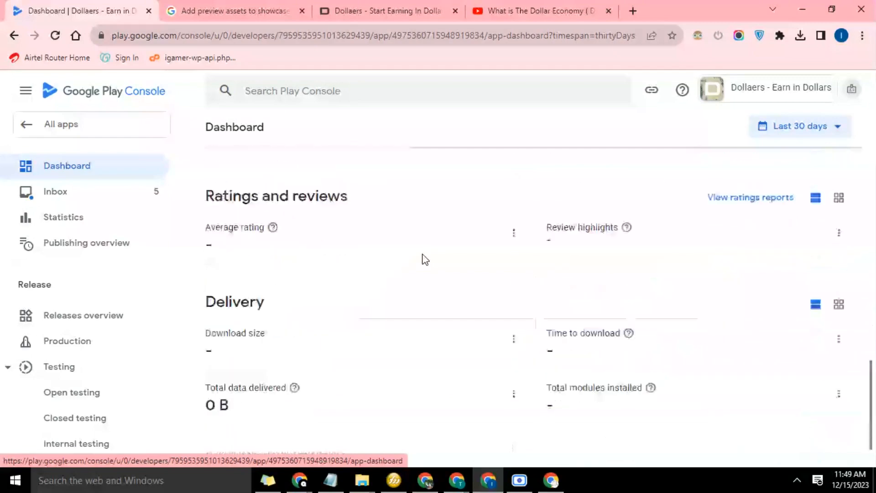
pyautogui.scroll(3)
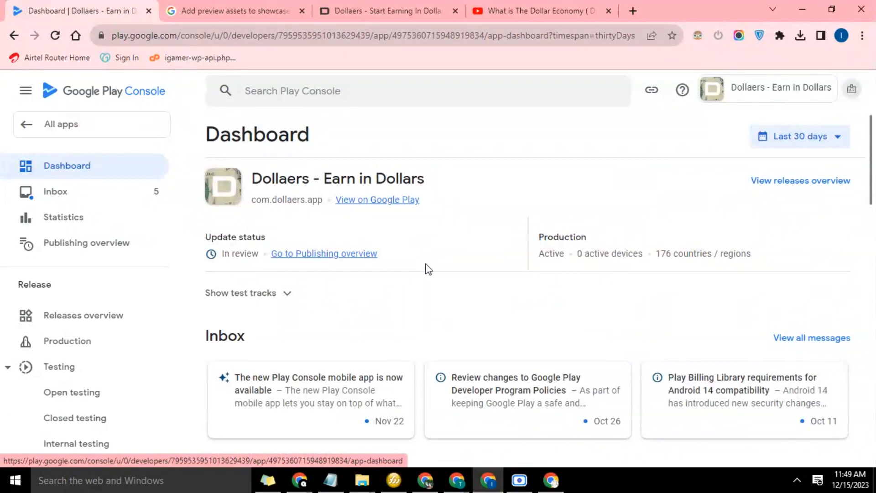
pyautogui.moveTo(478, 271)
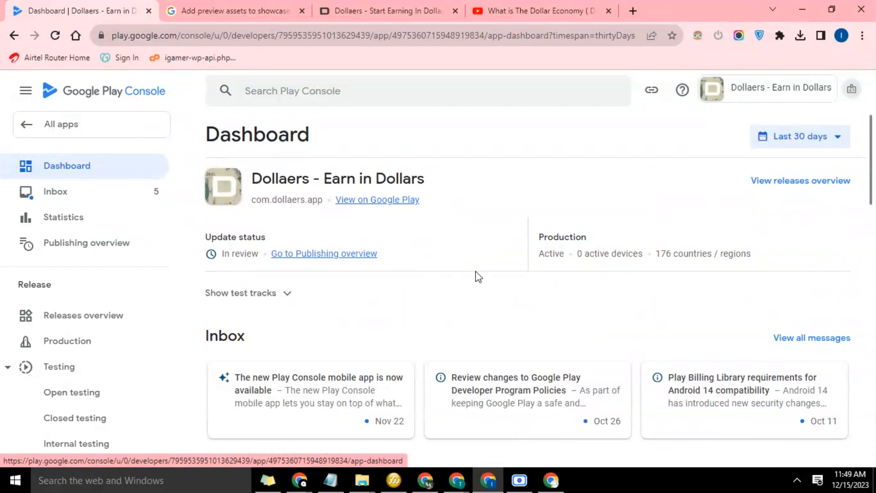
pyautogui.moveTo(511, 204)
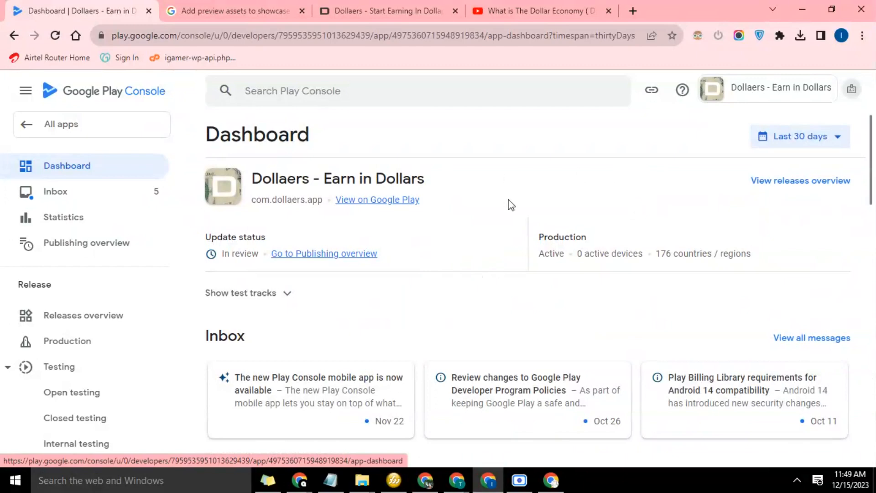
pyautogui.moveTo(514, 213)
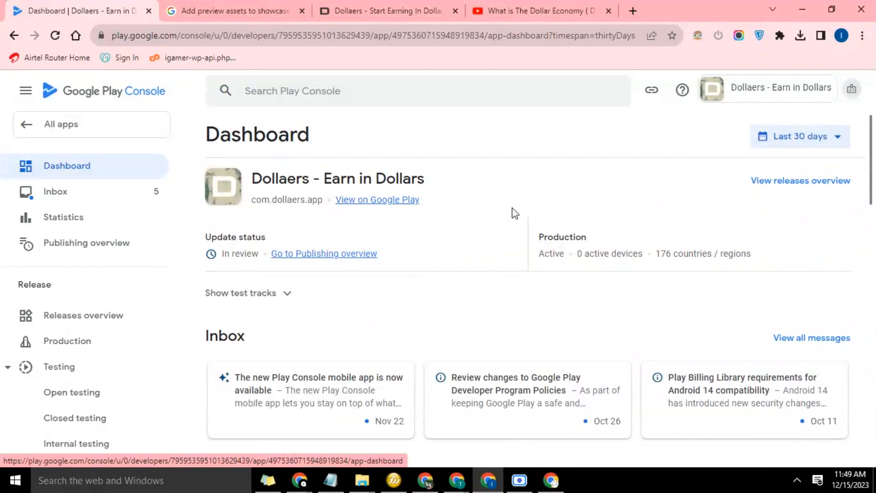
pyautogui.moveTo(491, 213)
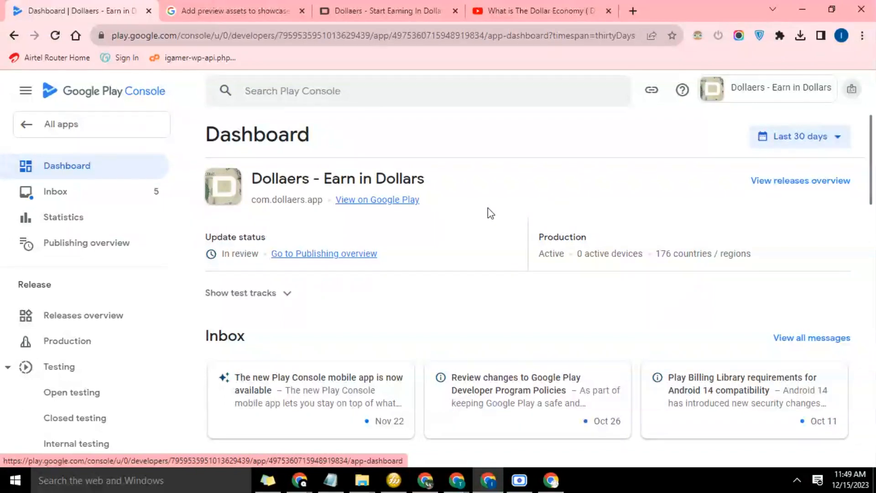
pyautogui.moveTo(499, 223)
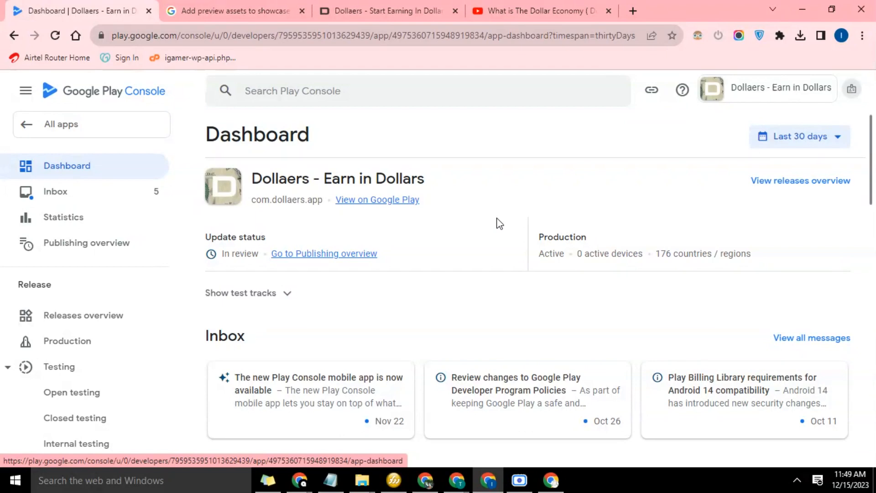
pyautogui.moveTo(492, 202)
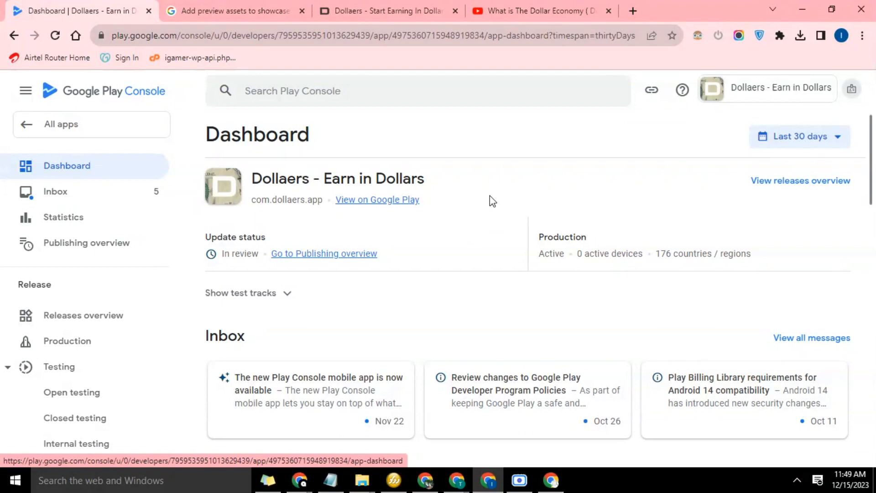